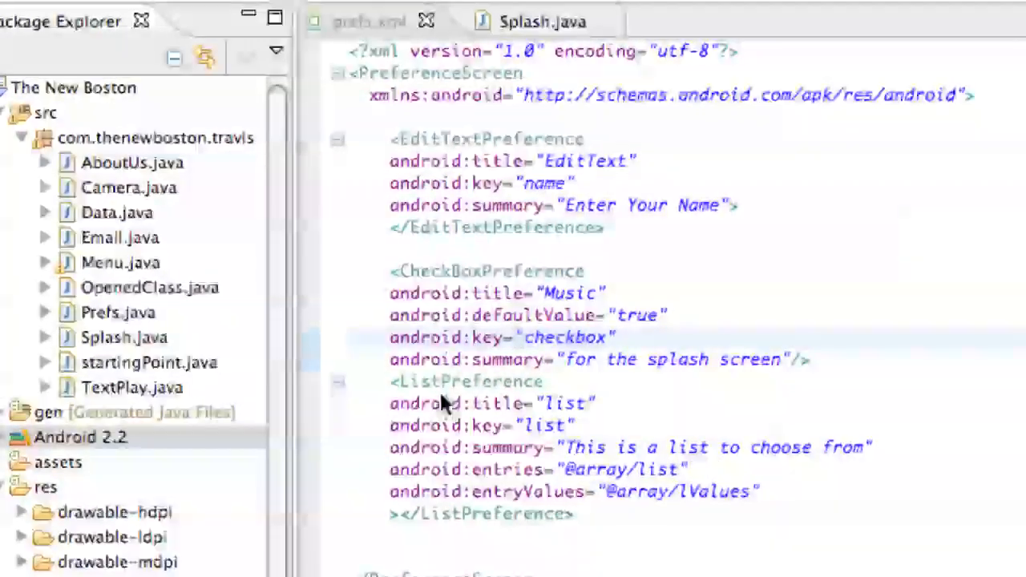
mouse_move(574, 180)
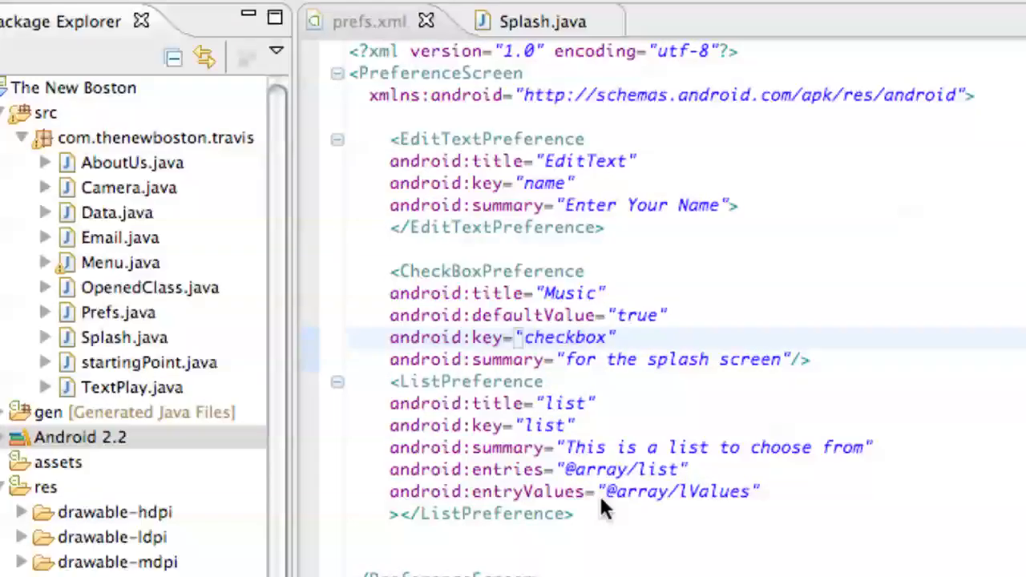
mouse_move(585, 481)
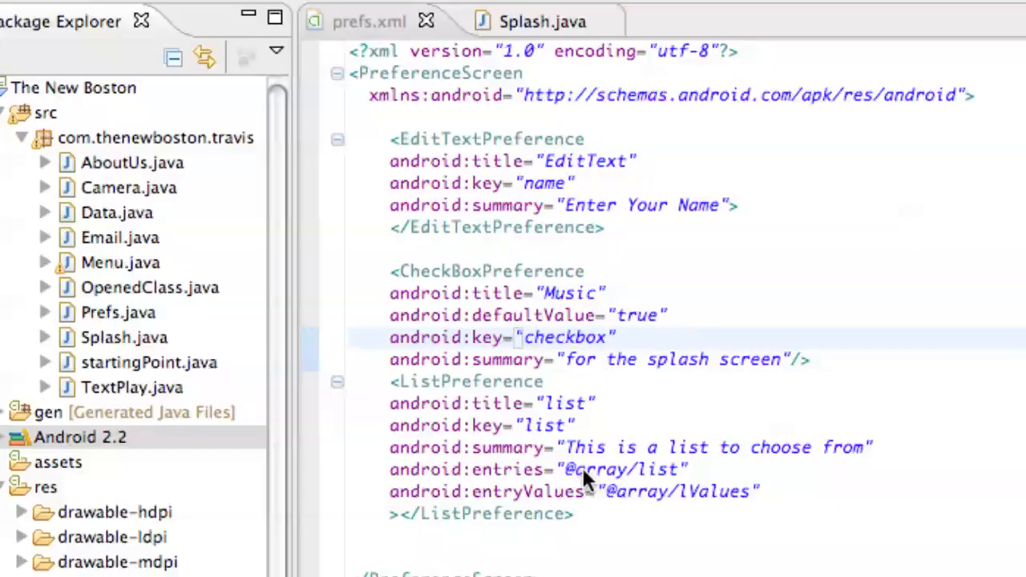
mouse_move(558, 67)
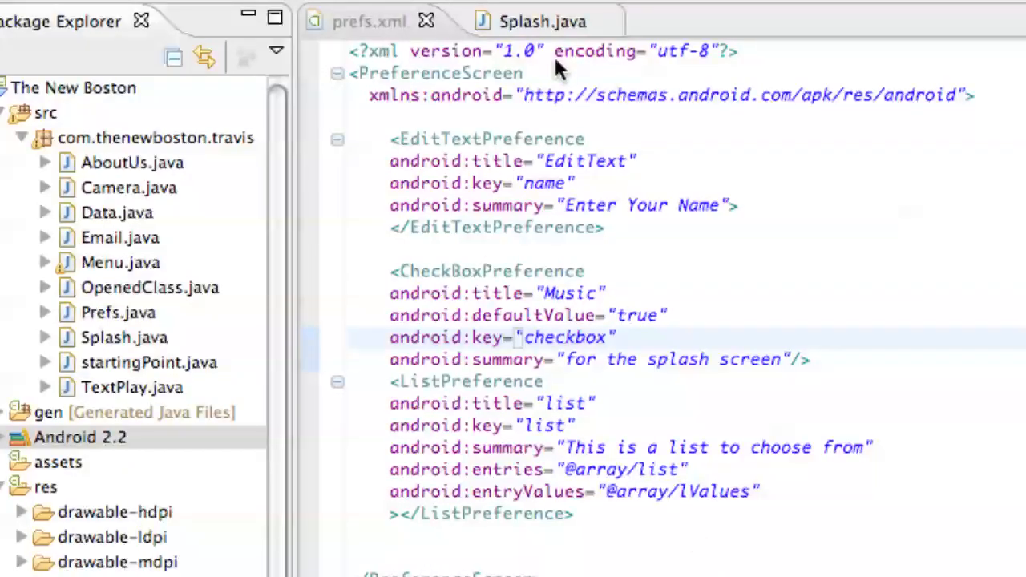
mouse_move(68, 241)
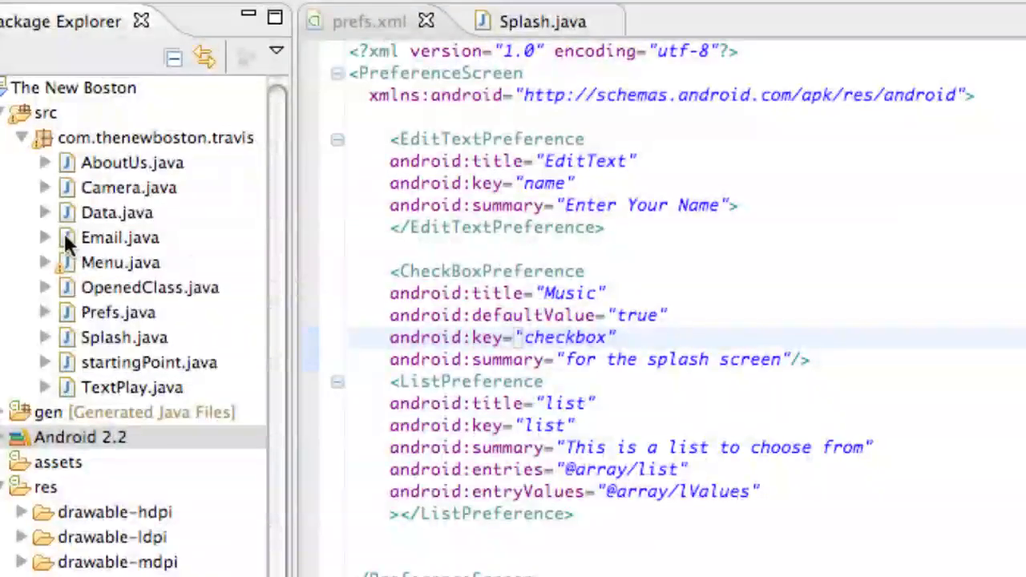
- Open OpenedClass.java from the Package Explorer and scroll to the onCreate method
click(117, 212)
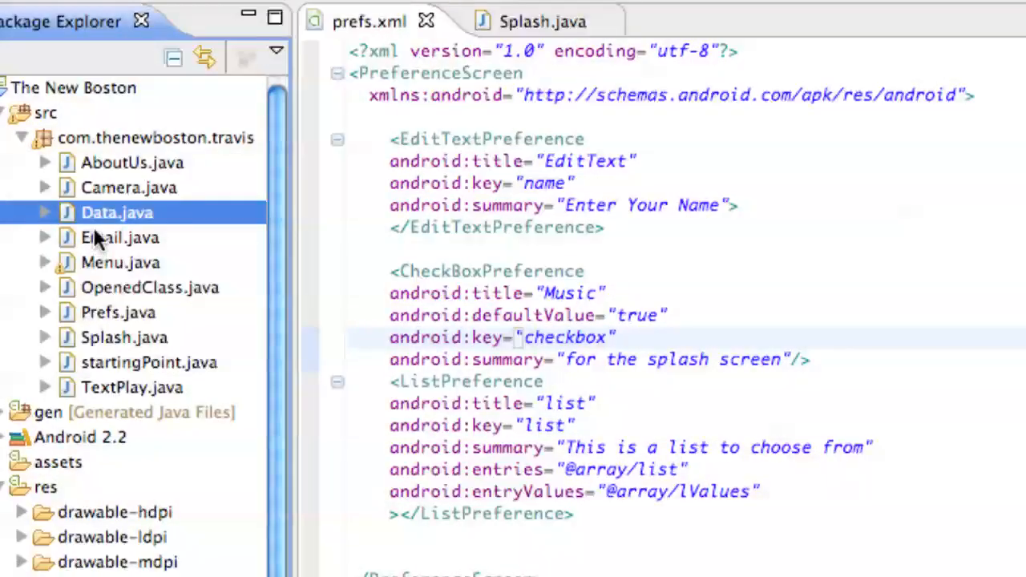
click(151, 287)
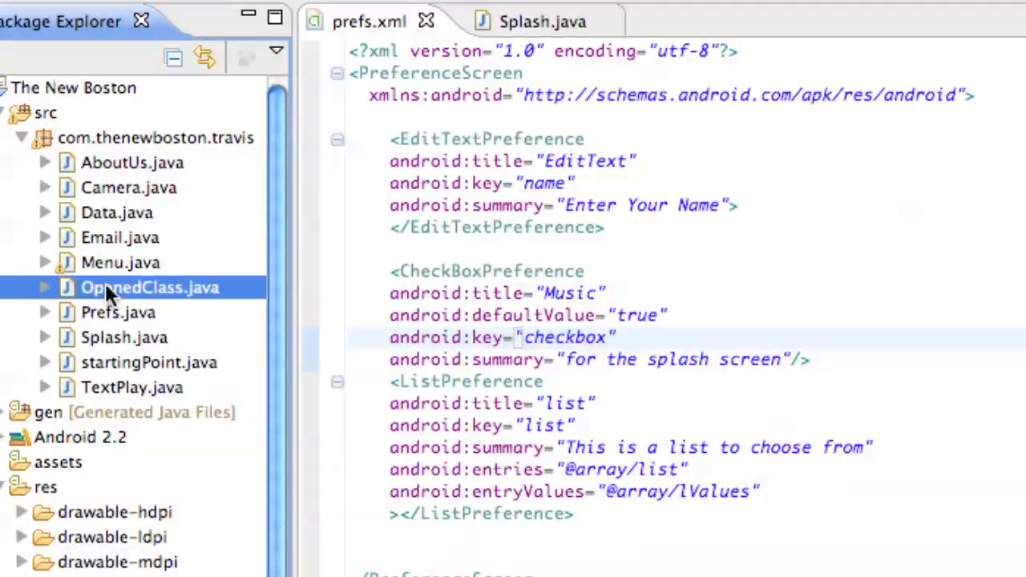
double_click(149, 287)
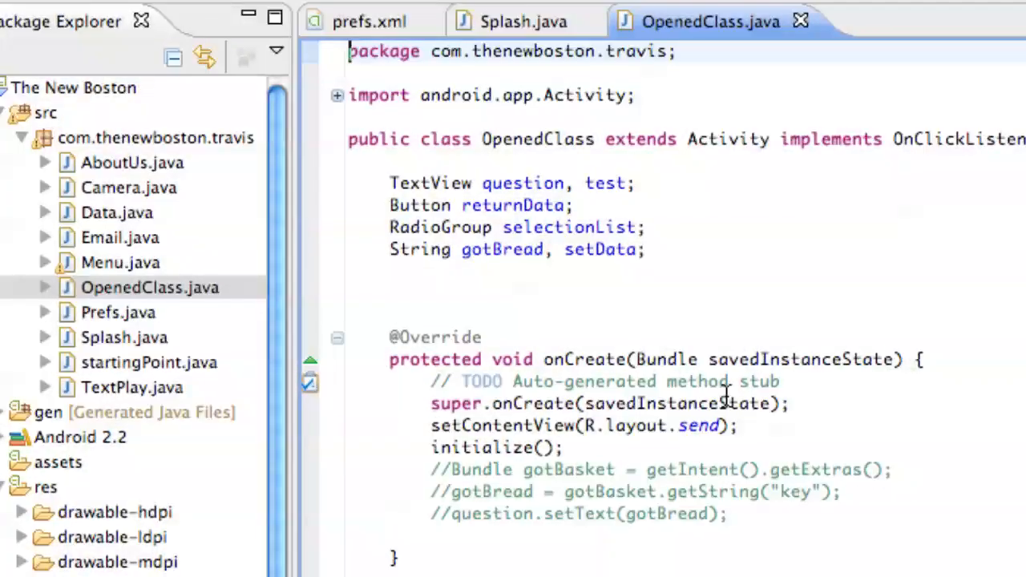
scroll(down, 3)
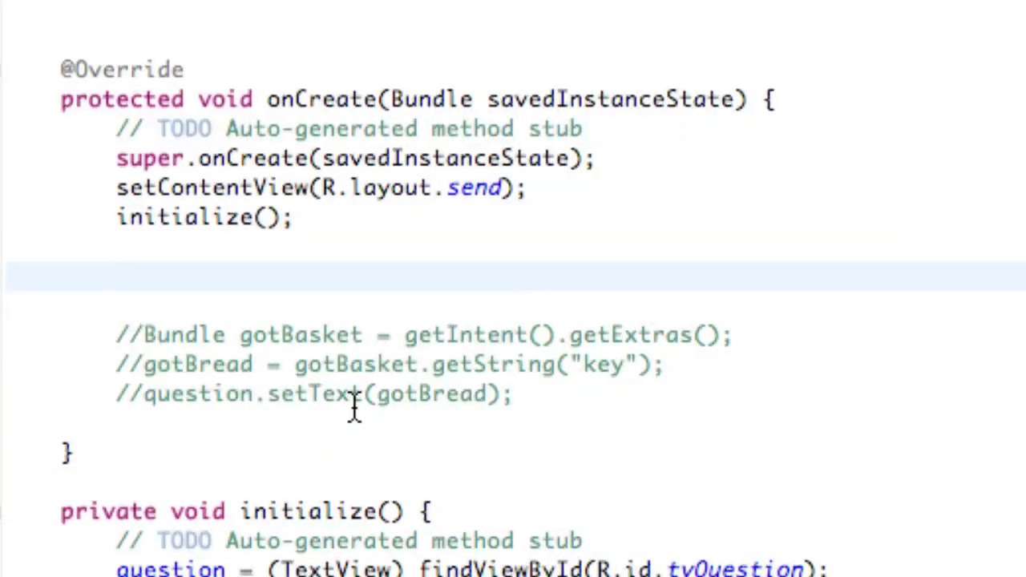
mouse_move(253, 292)
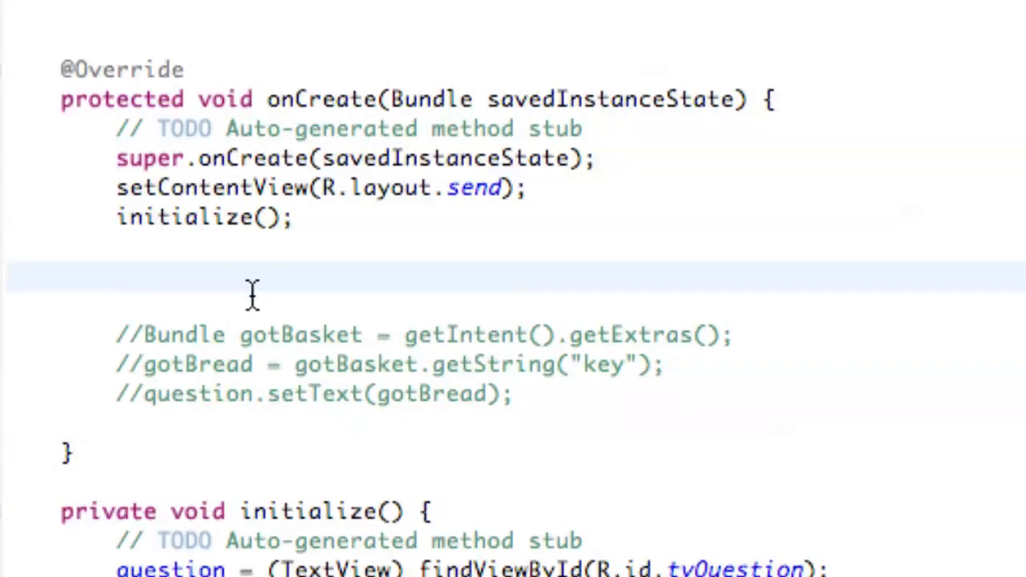
mouse_move(238, 289)
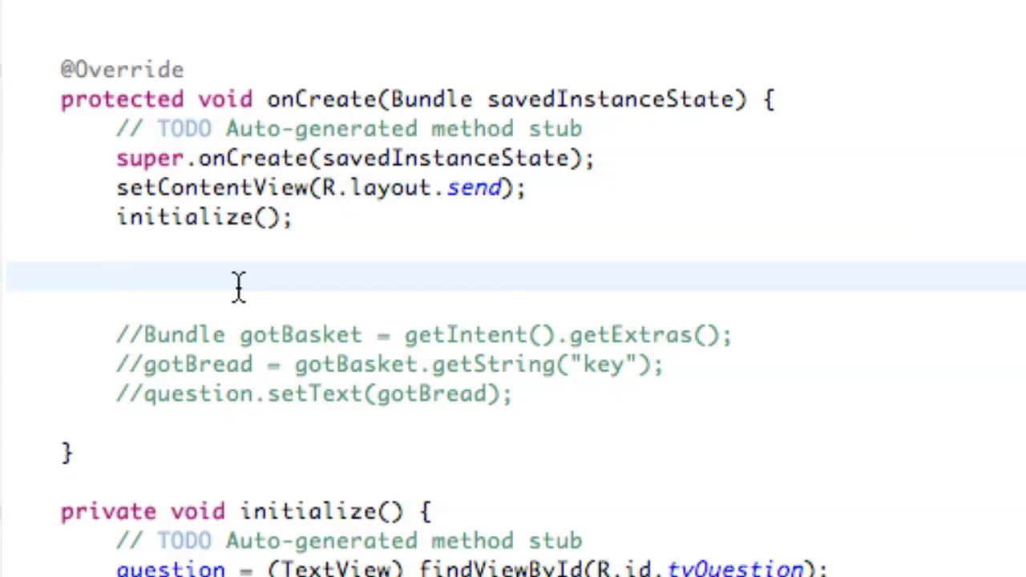
- Declare SharedPreferences getData = PreferenceManager.getDefaultSharedPreferences(getBaseContext()) in onCreate
text(Sh)
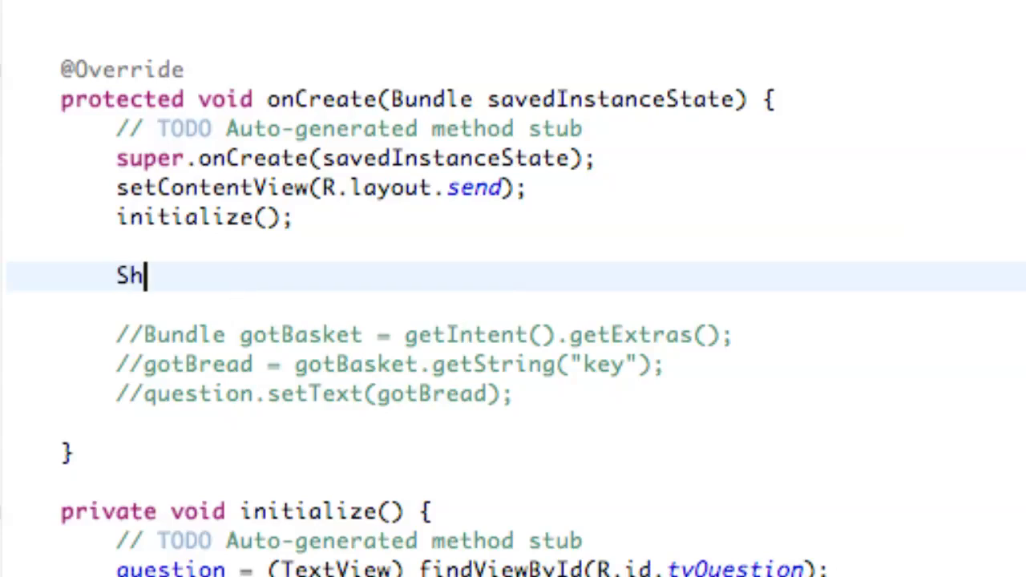
text(aredP)
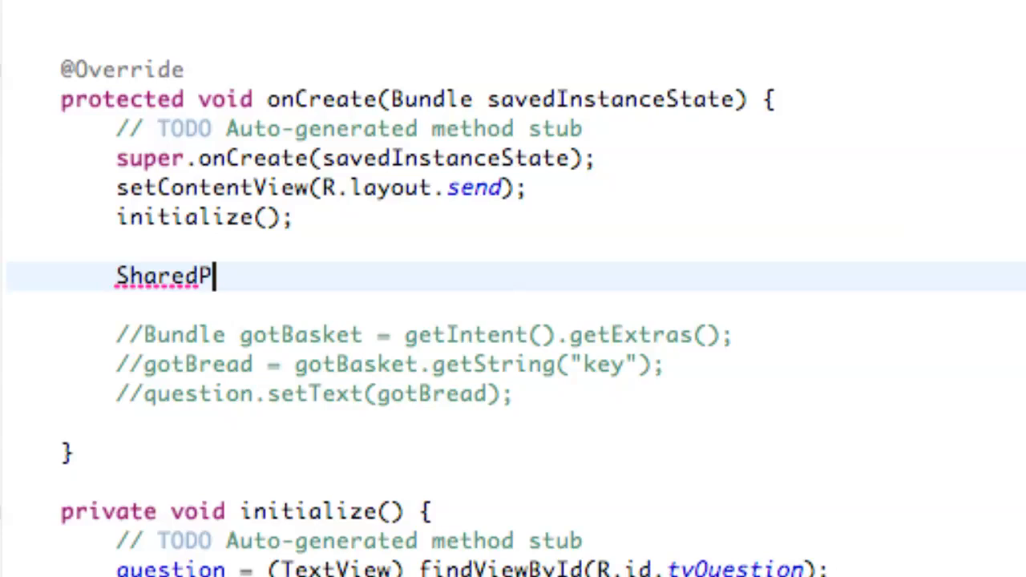
text(re)
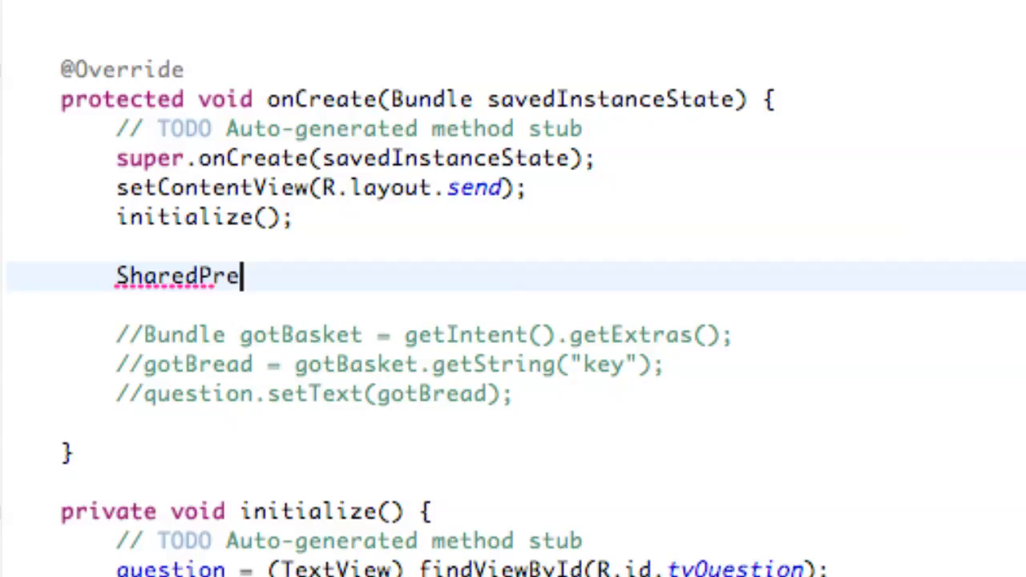
text(fere)
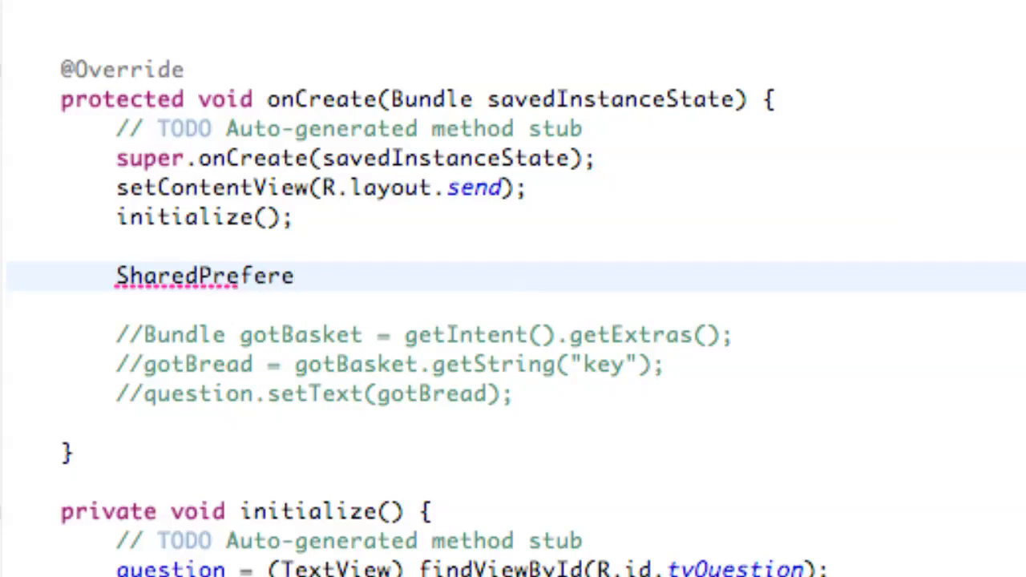
text(nces)
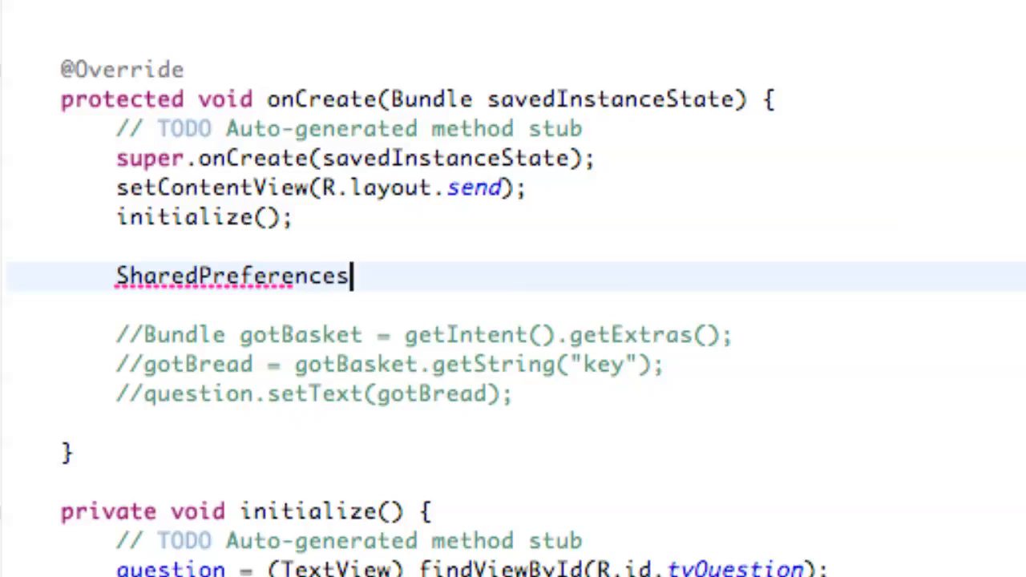
text(getD)
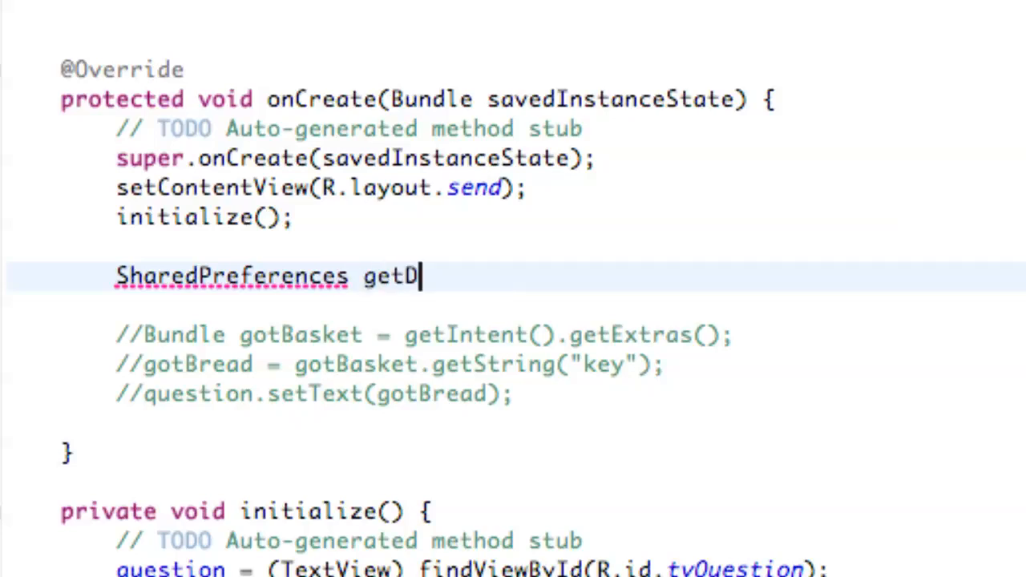
text(ata =)
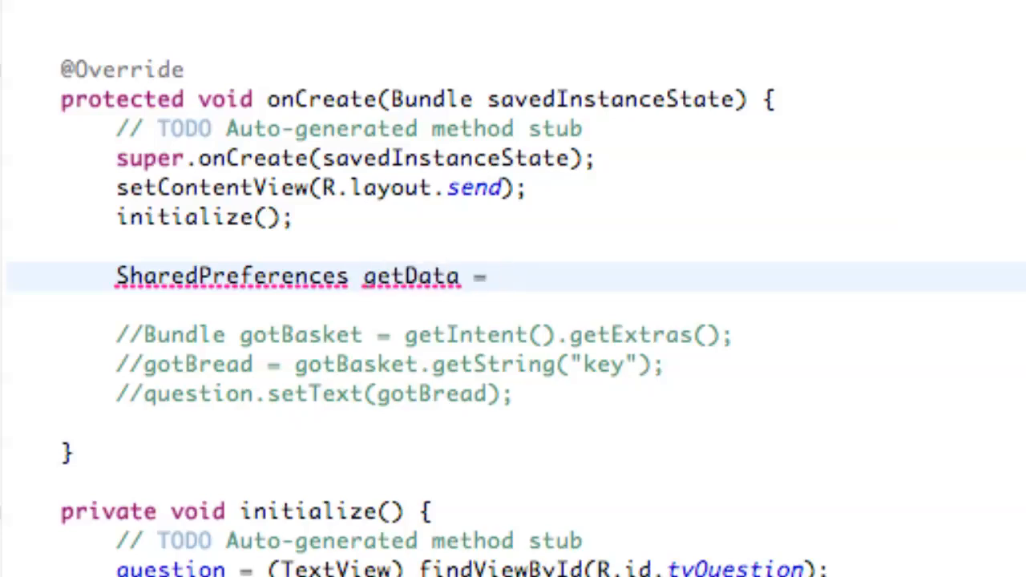
text(Pr)
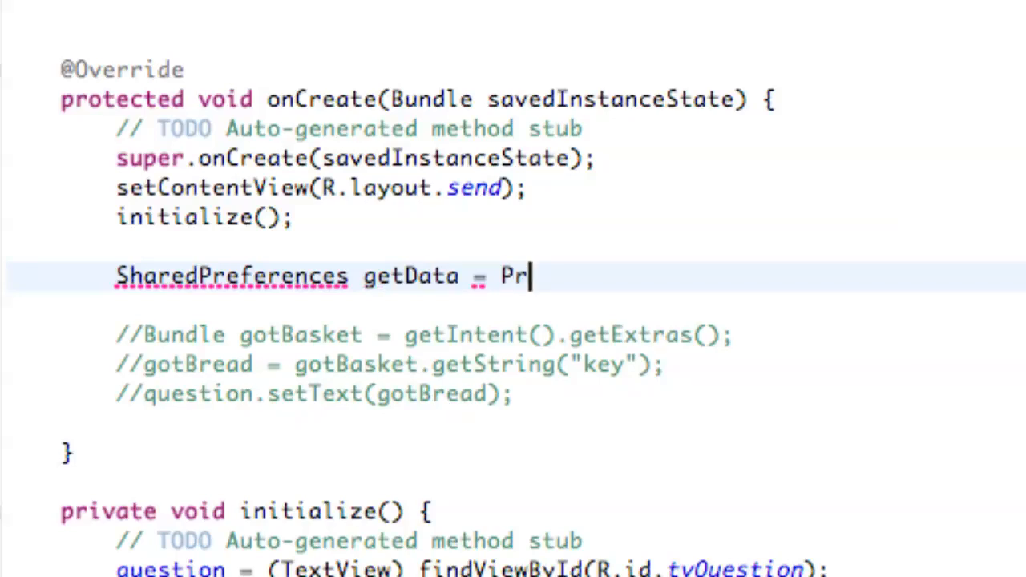
text(eferenceManage)
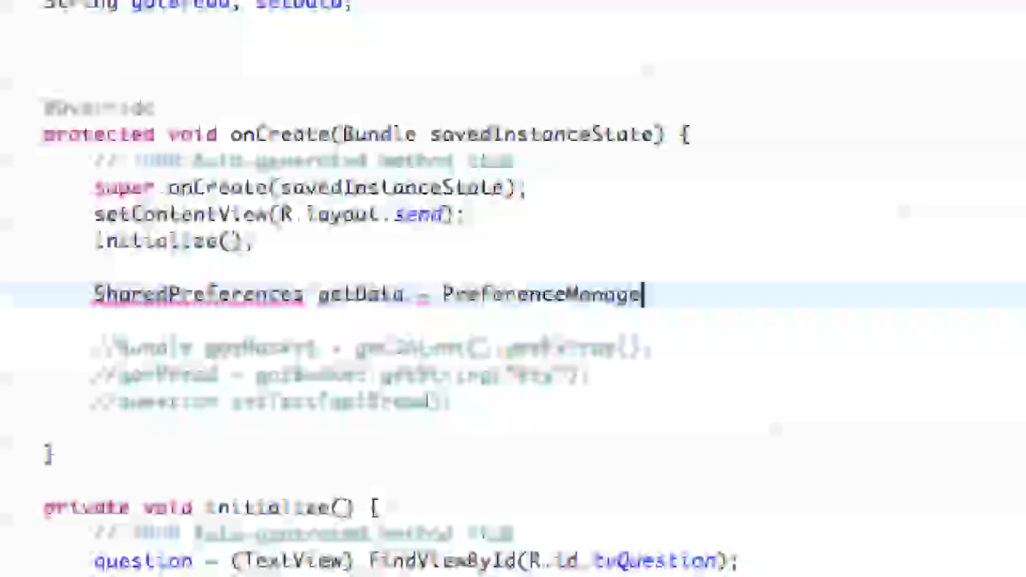
text(.getDefaultSharedPreferences(context)
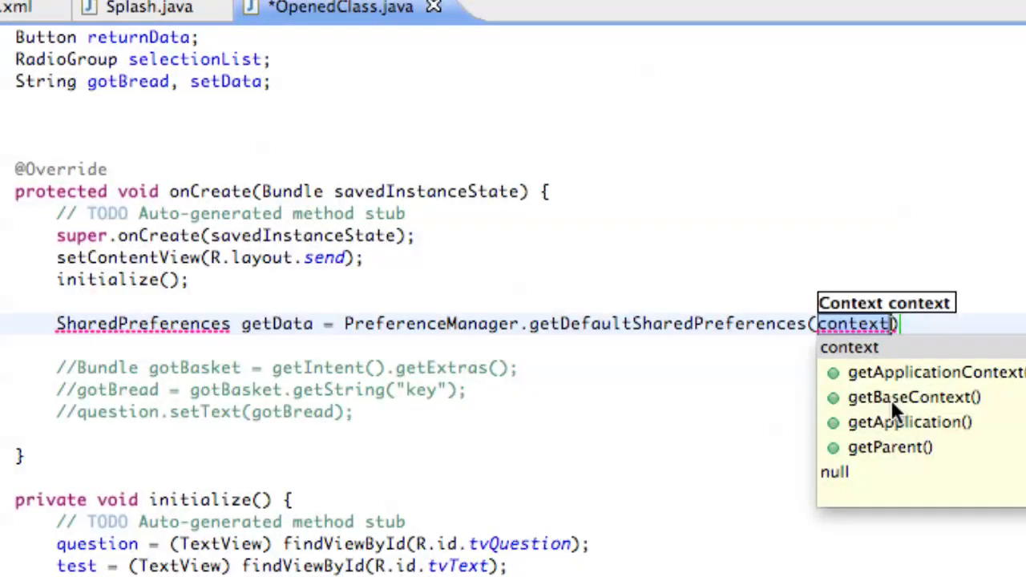
click(912, 397)
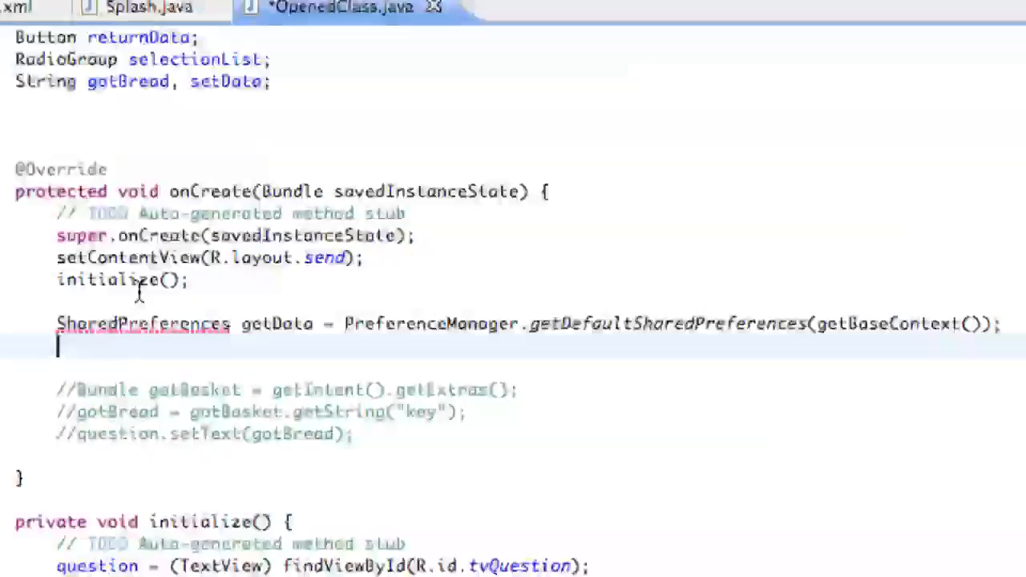
click(143, 324)
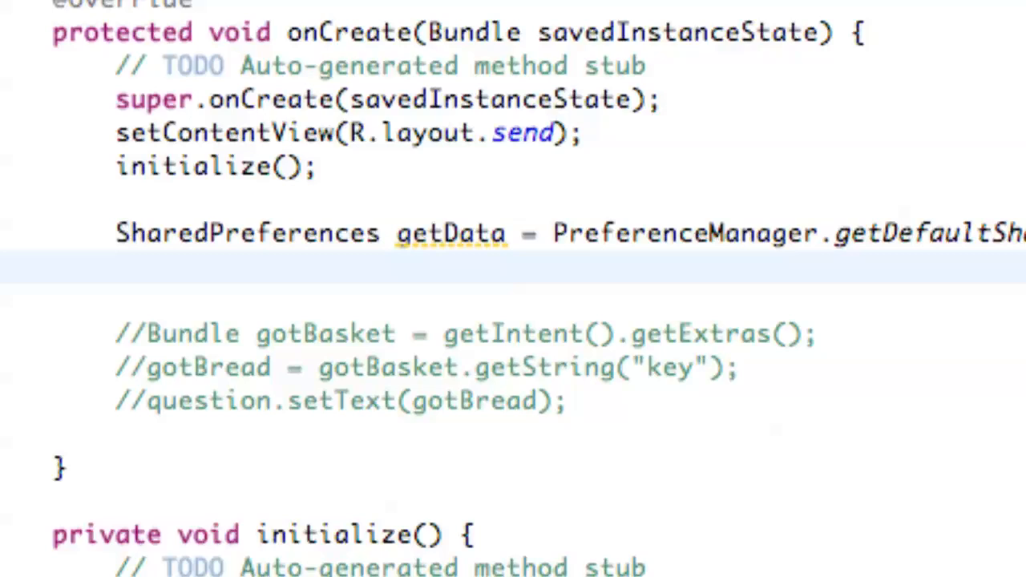
- Add String et = getData.getString("name", "Travis is...") below the getData line
text(s)
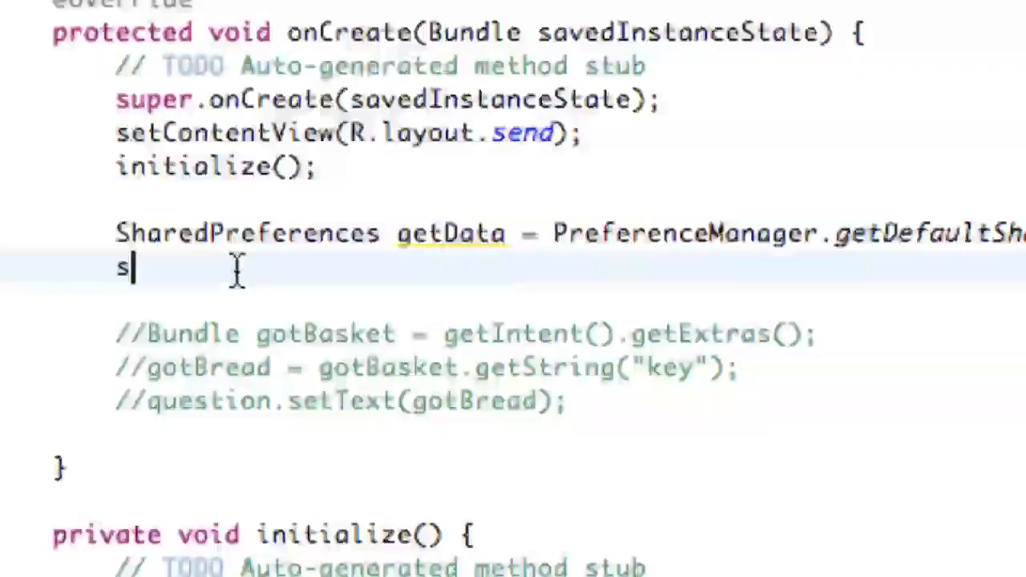
text(tring)
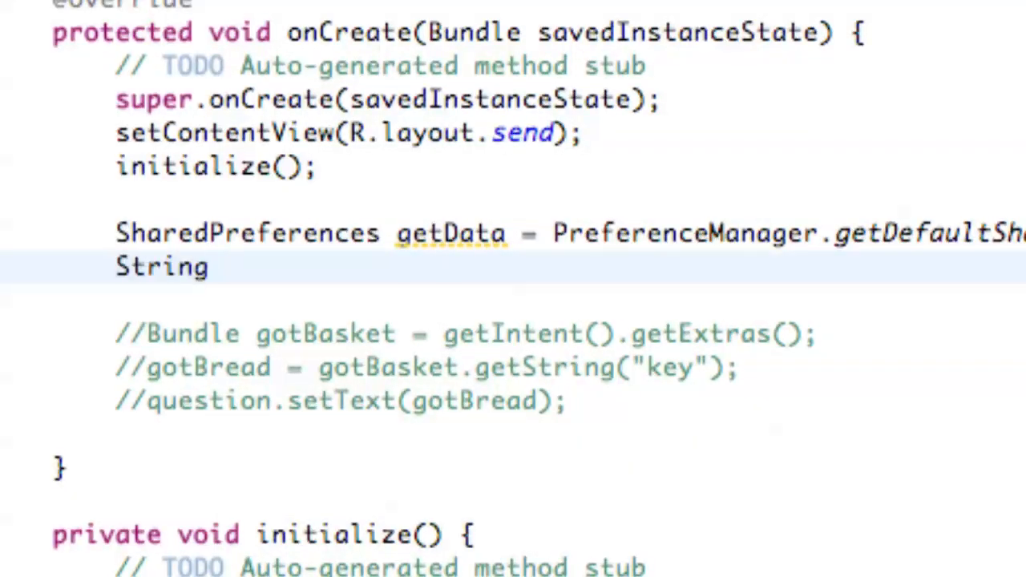
text(e)
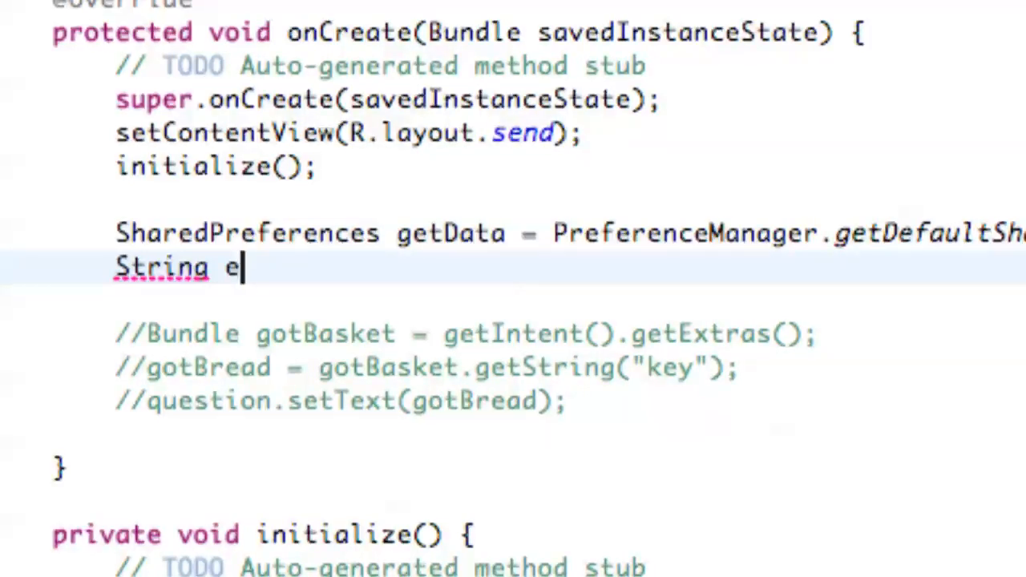
text(t)
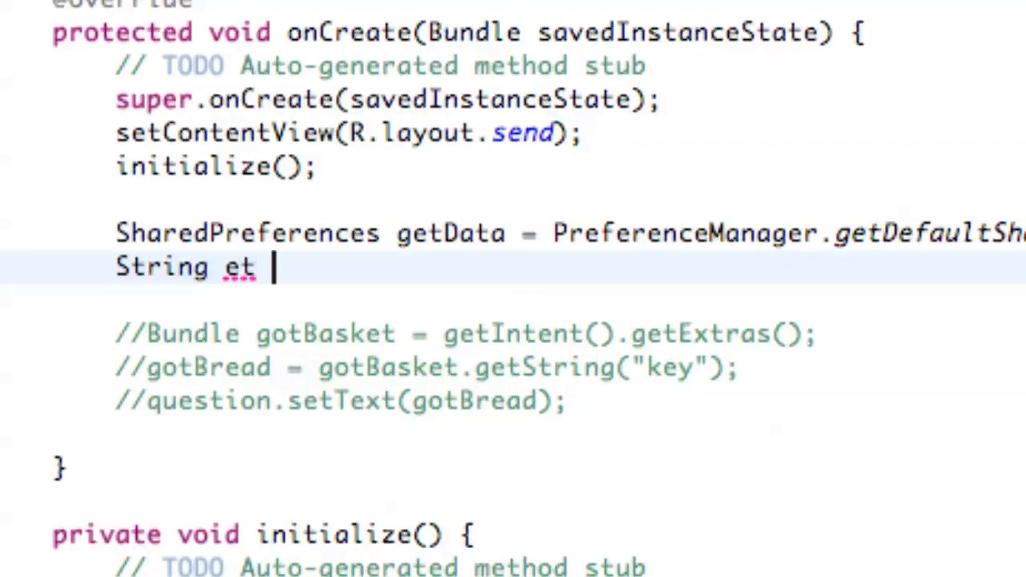
text(=)
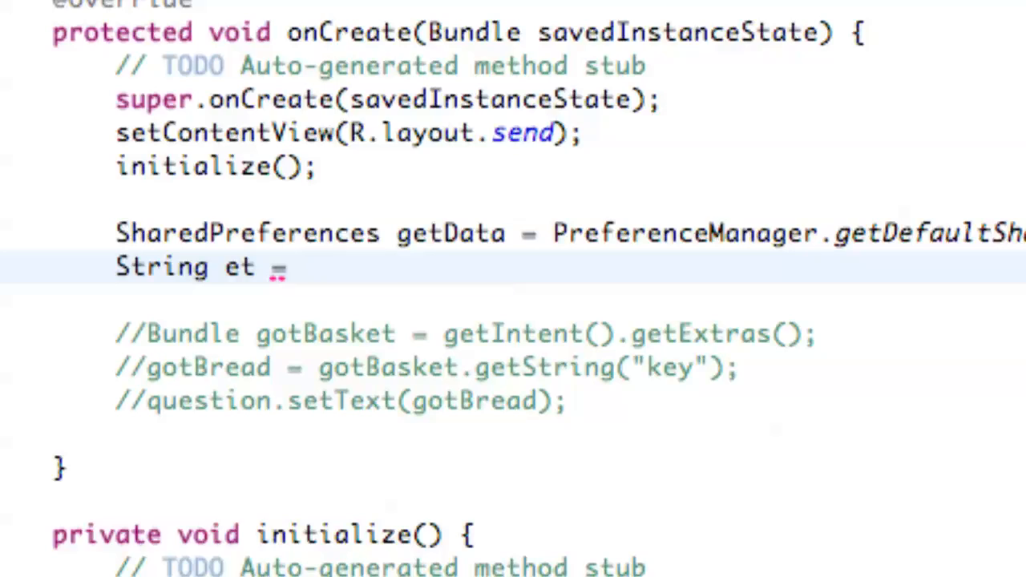
click(305, 266)
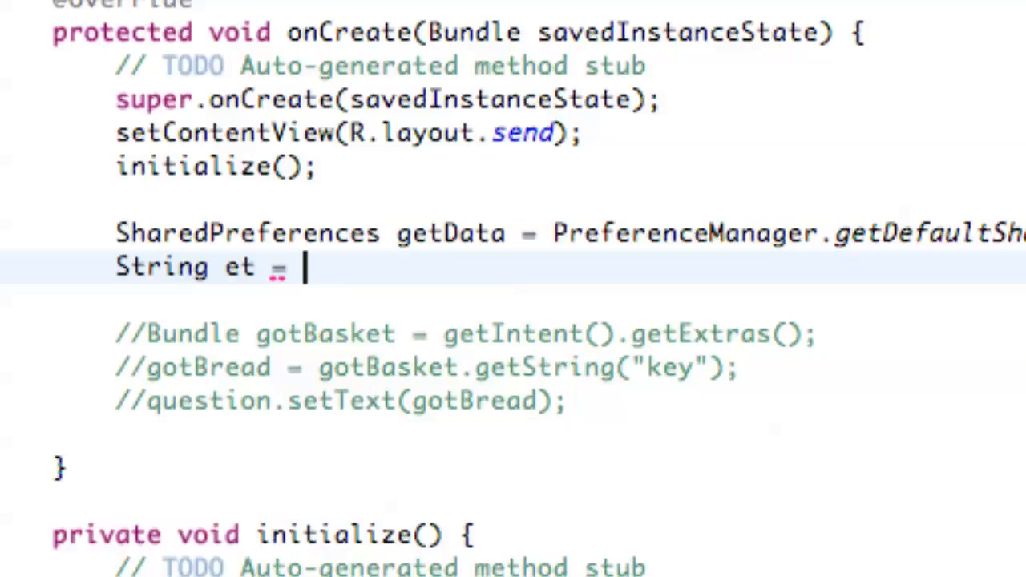
text(getData.)
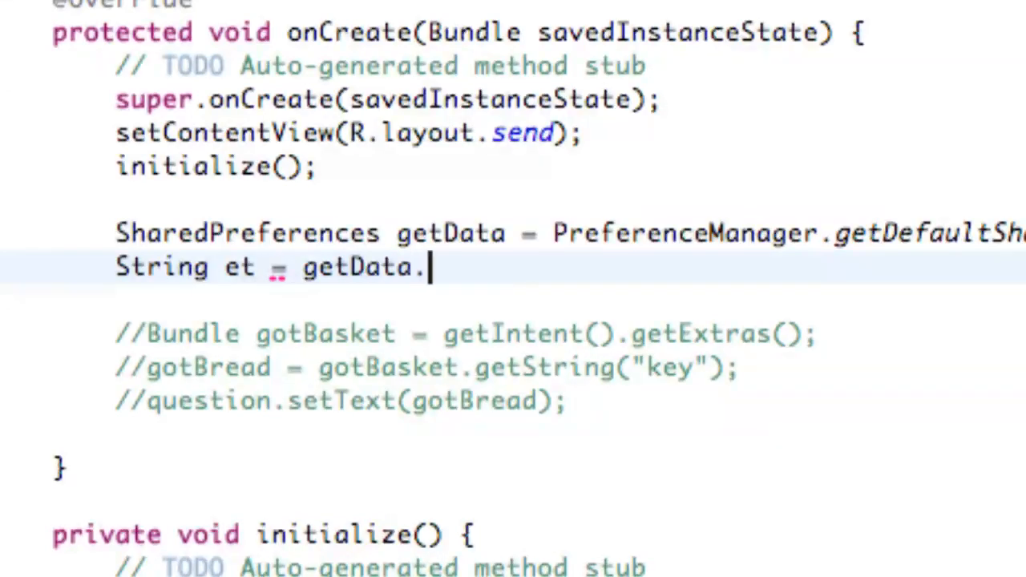
text(.)
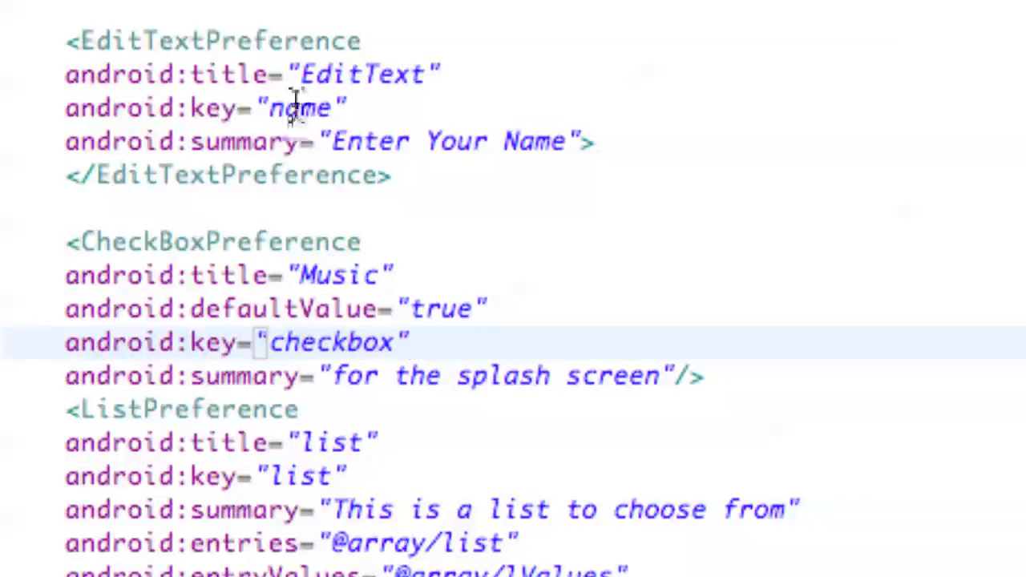
click(513, 288)
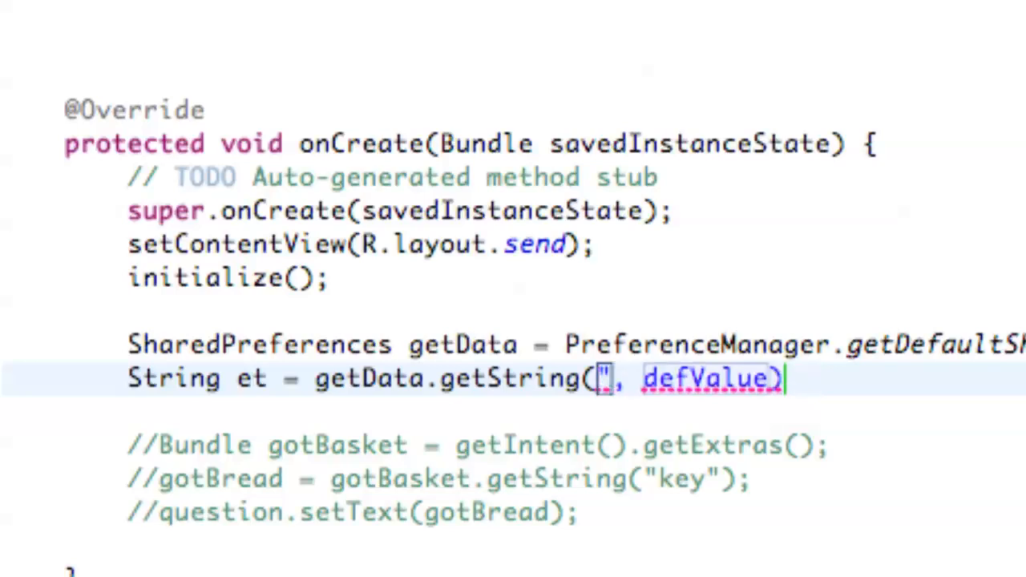
text(name)
click(712, 380)
text("Travis is)
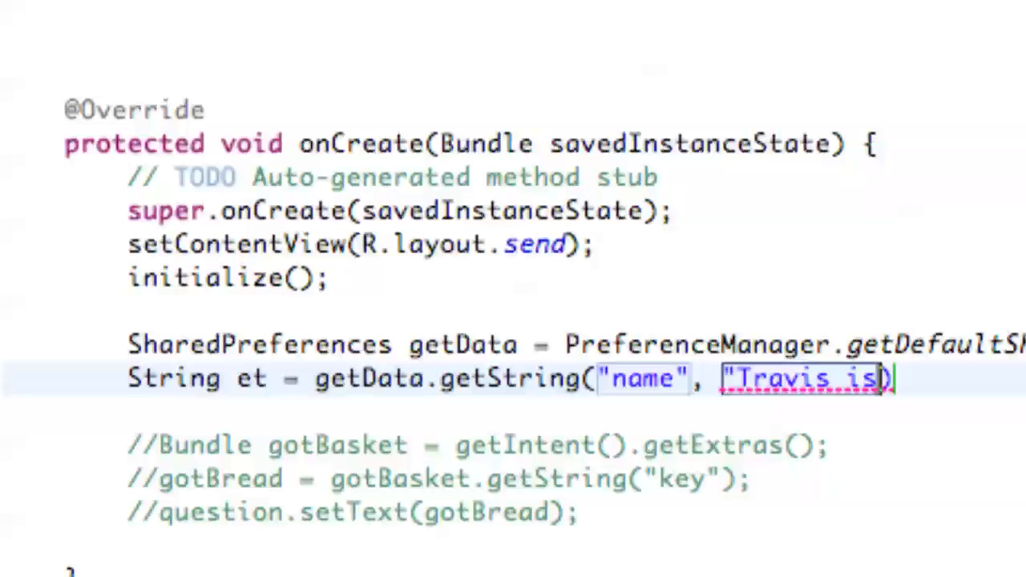
text(...")
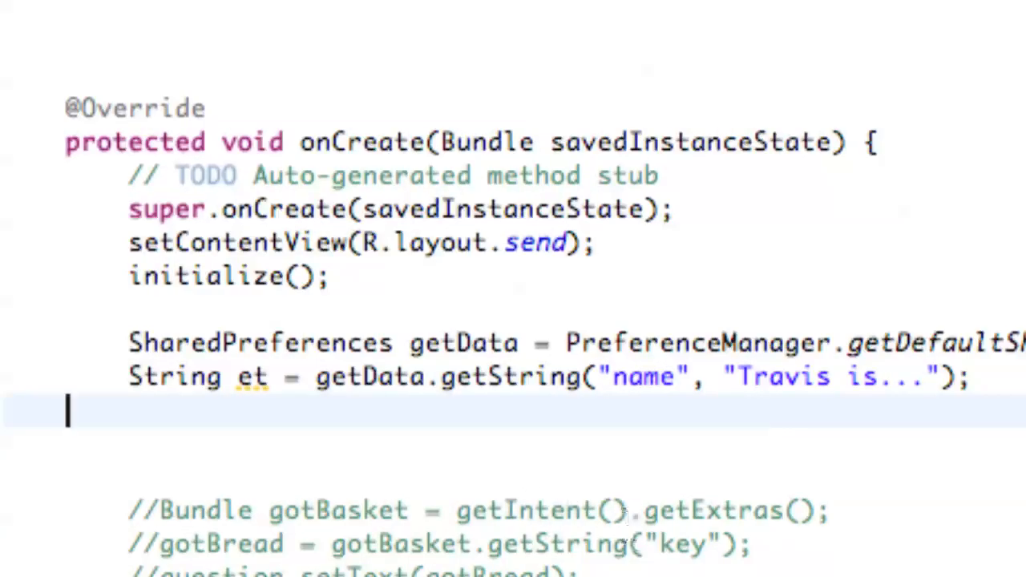
- Add String values = getData.getString("list", "4") on the next line
text(Stri)
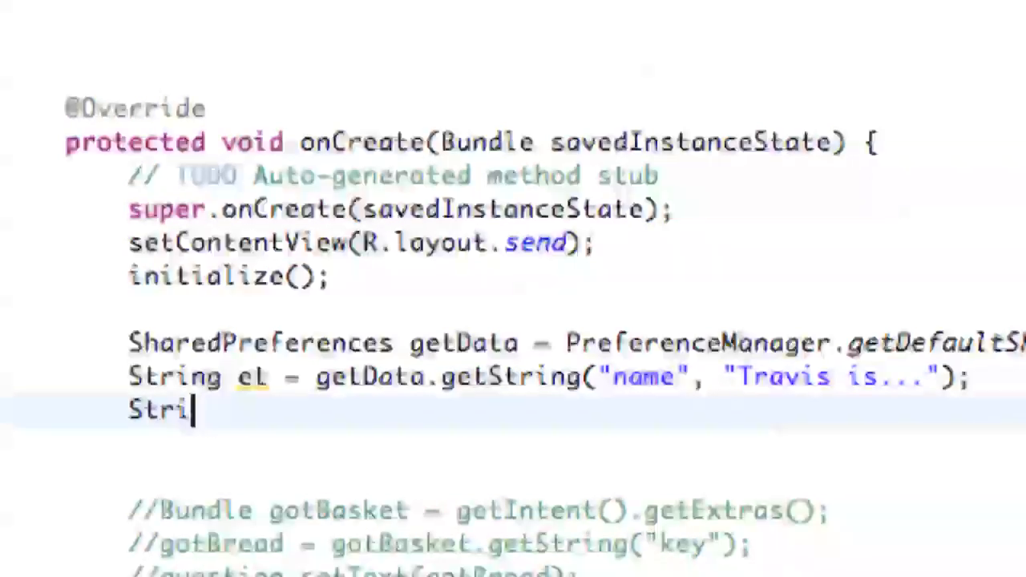
text(ng values = getData.getString(key, defValue)
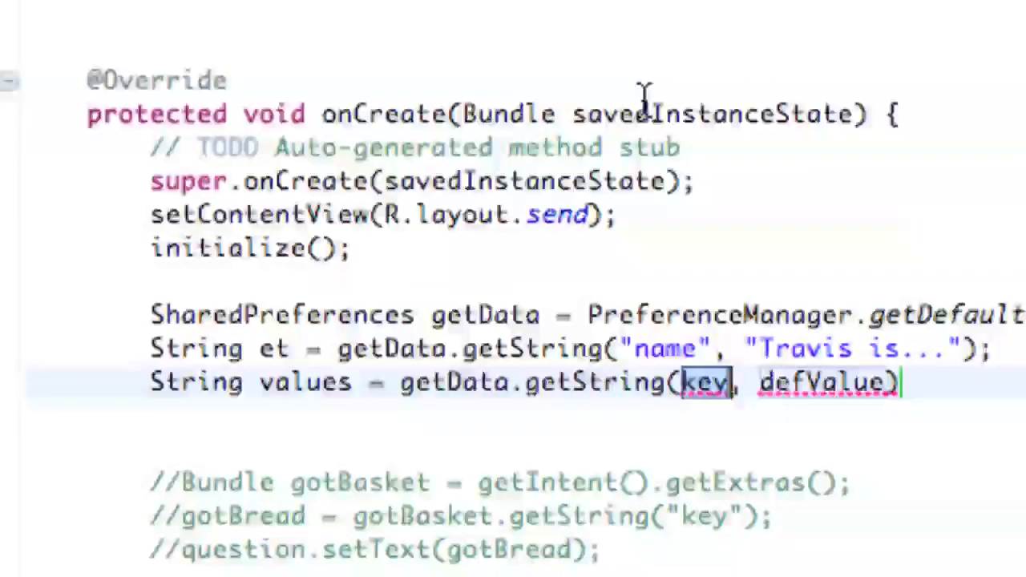
text("list)
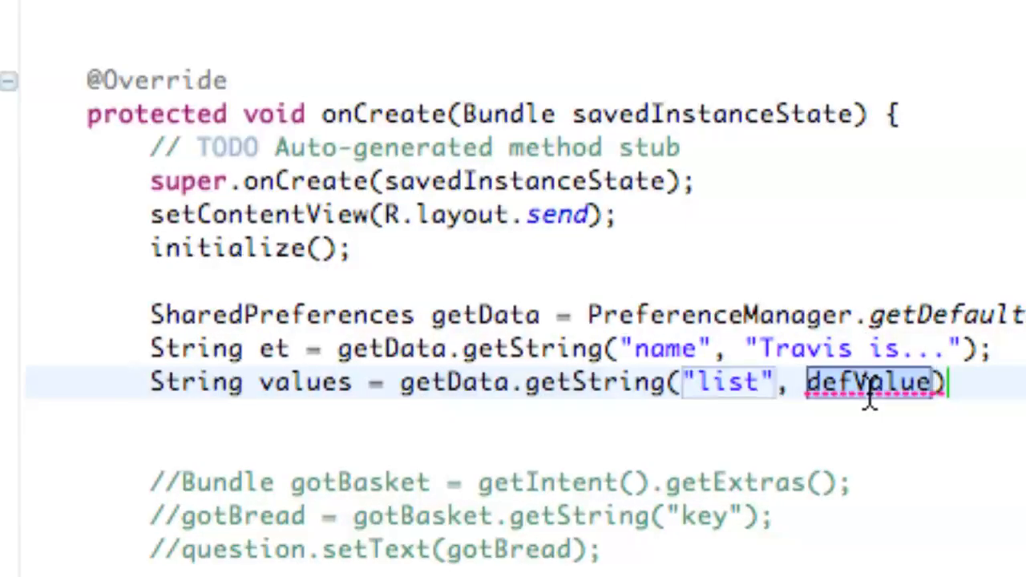
text(")
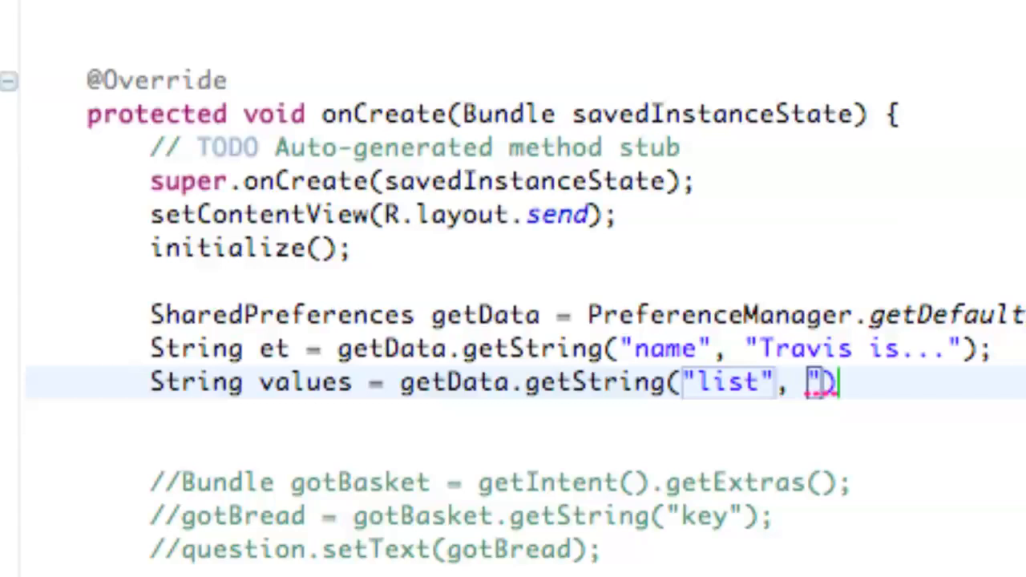
mouse_move(617, 409)
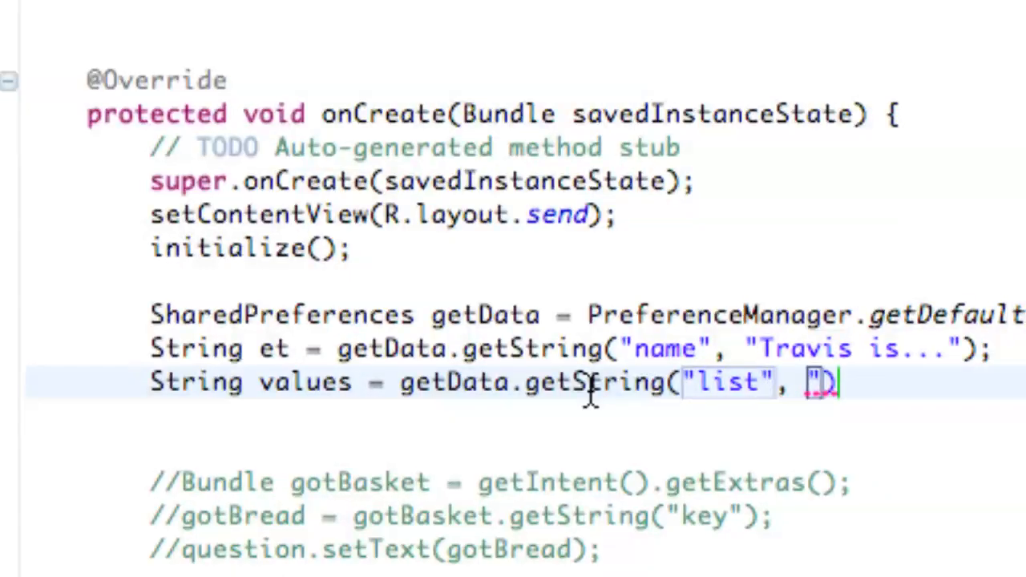
text(4)
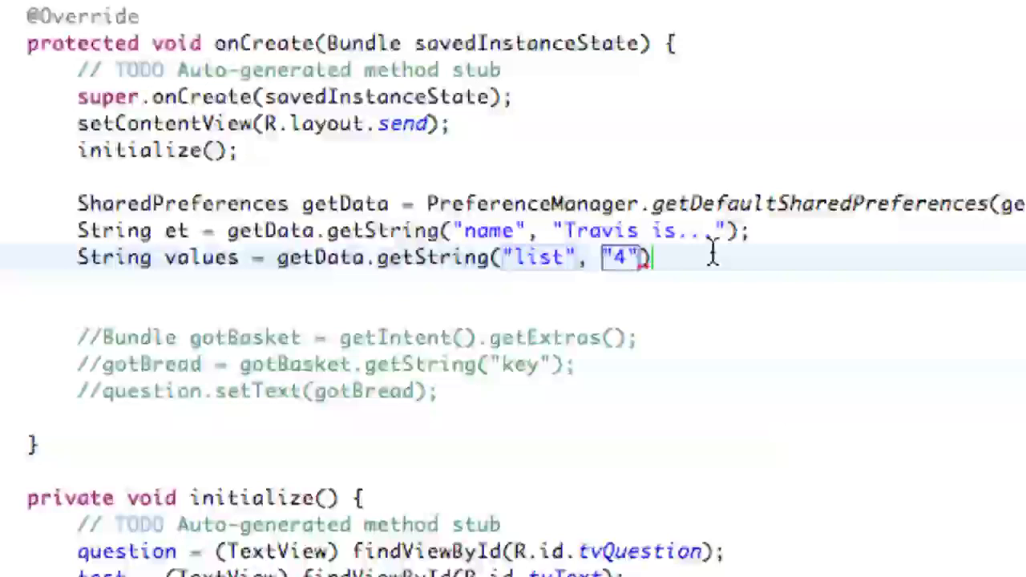
text(;)
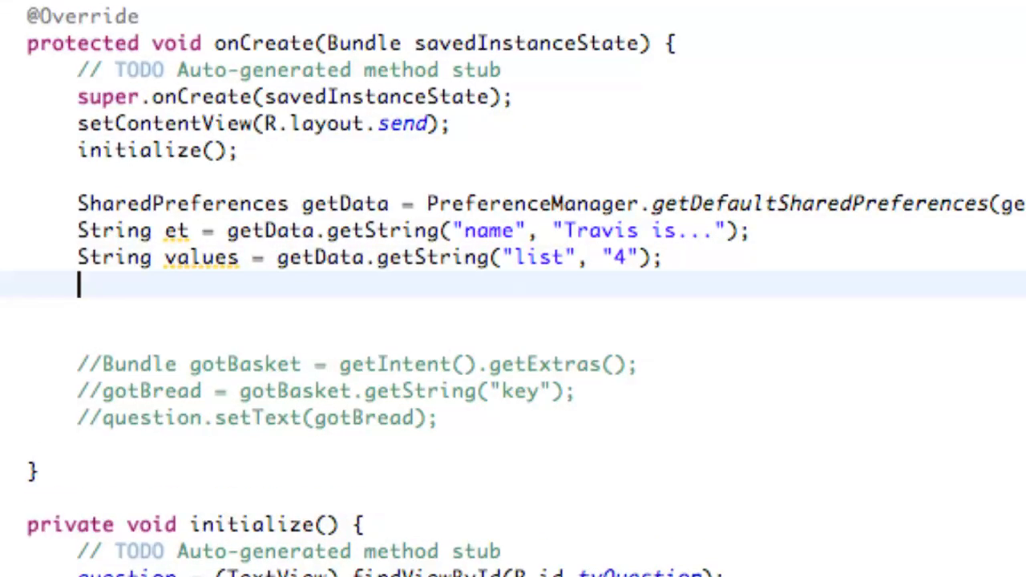
- Write an empty if (values.contentEquals("1")) block, replacing a mistaken == comparison
text(if)
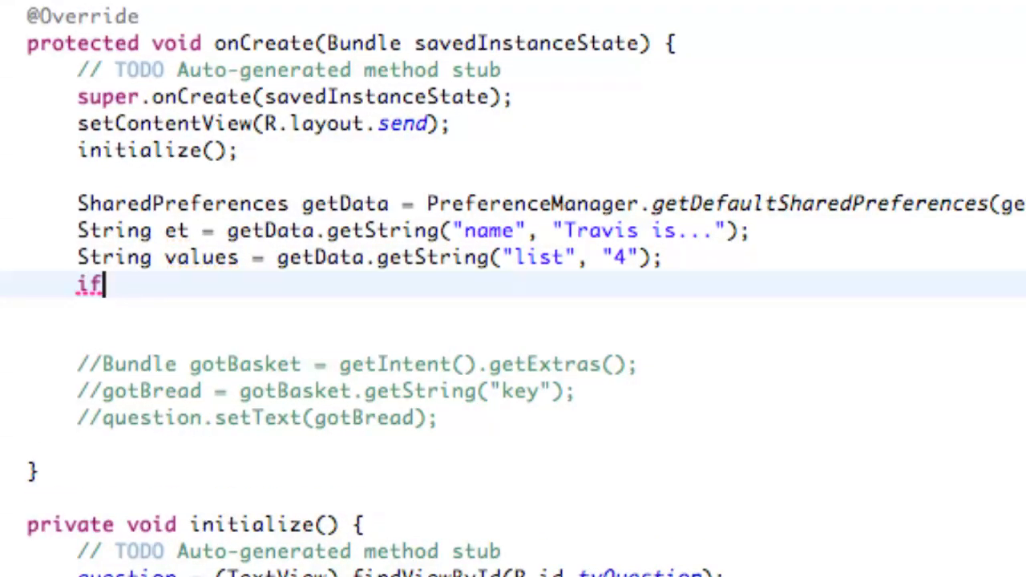
text((values.))
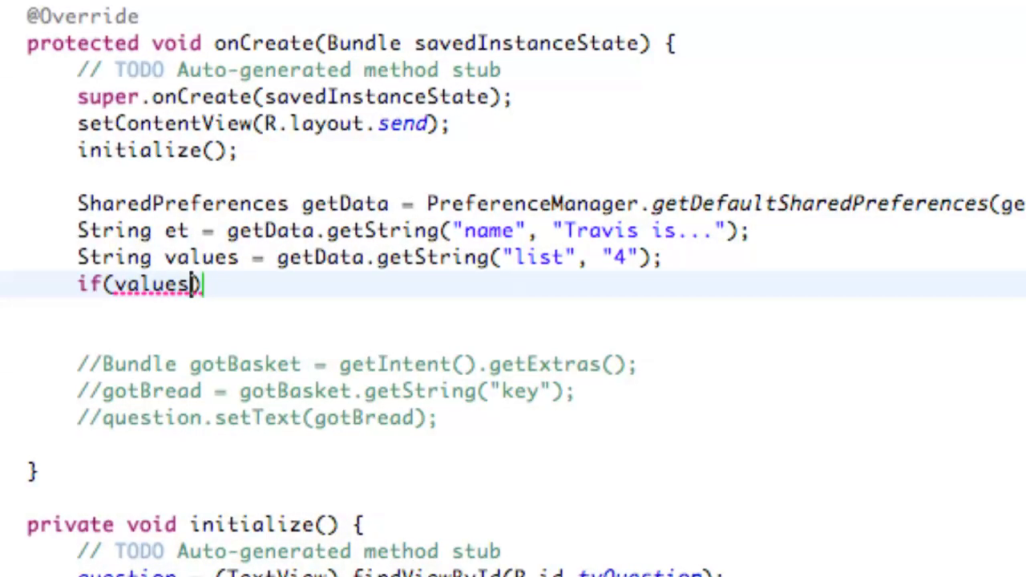
text(=)
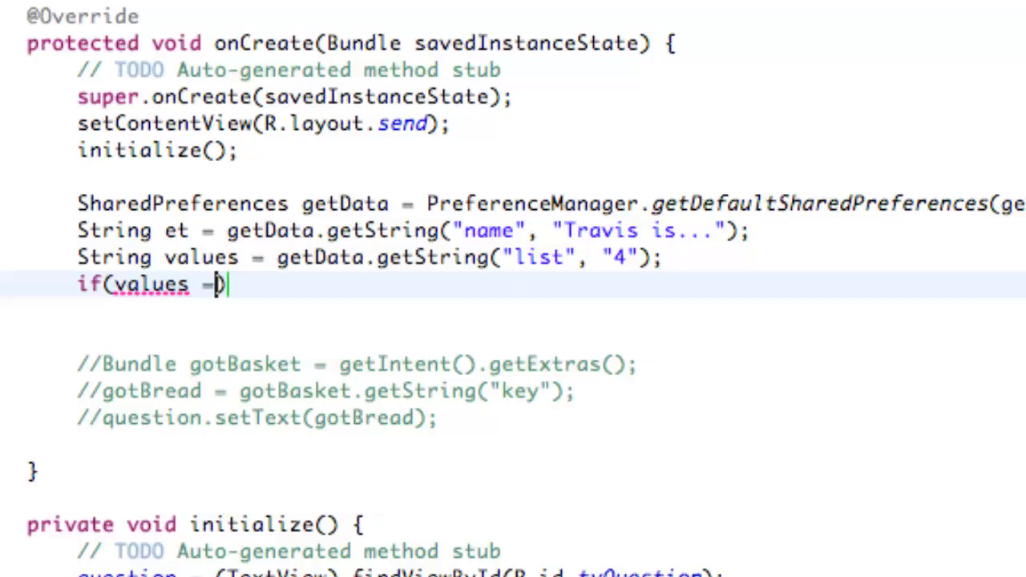
text(1)
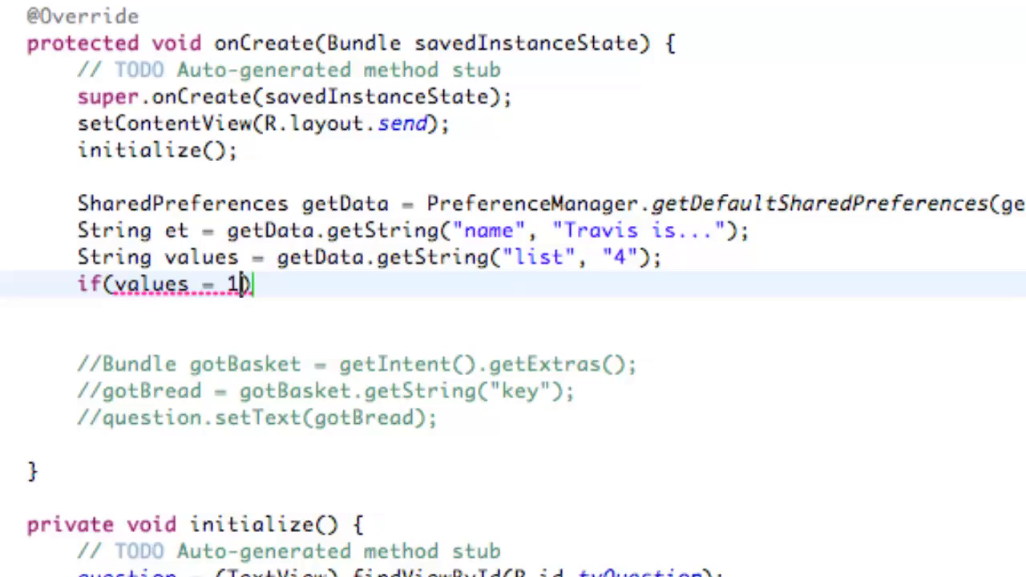
key(Backspace)
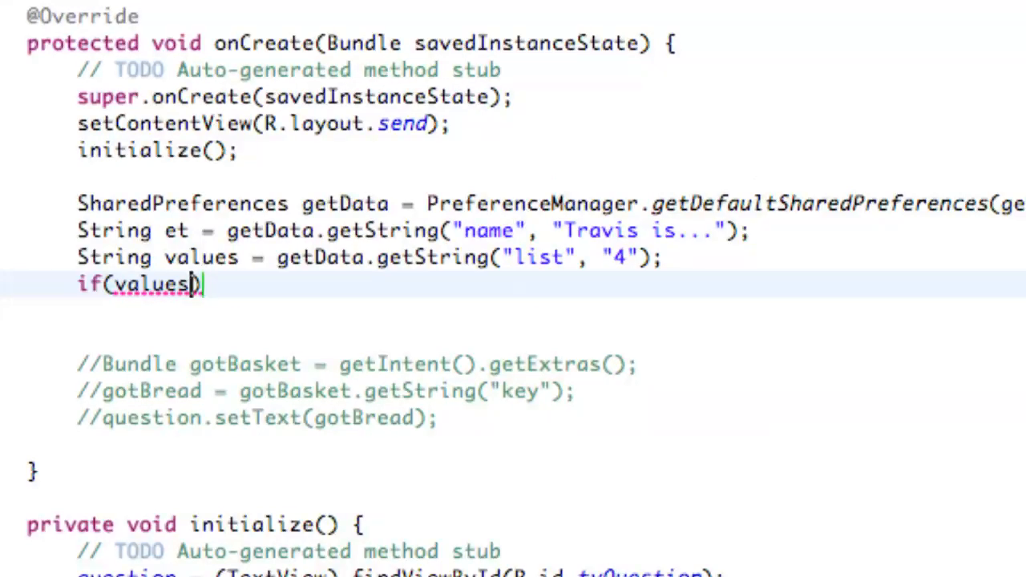
text(.contentEquals(")
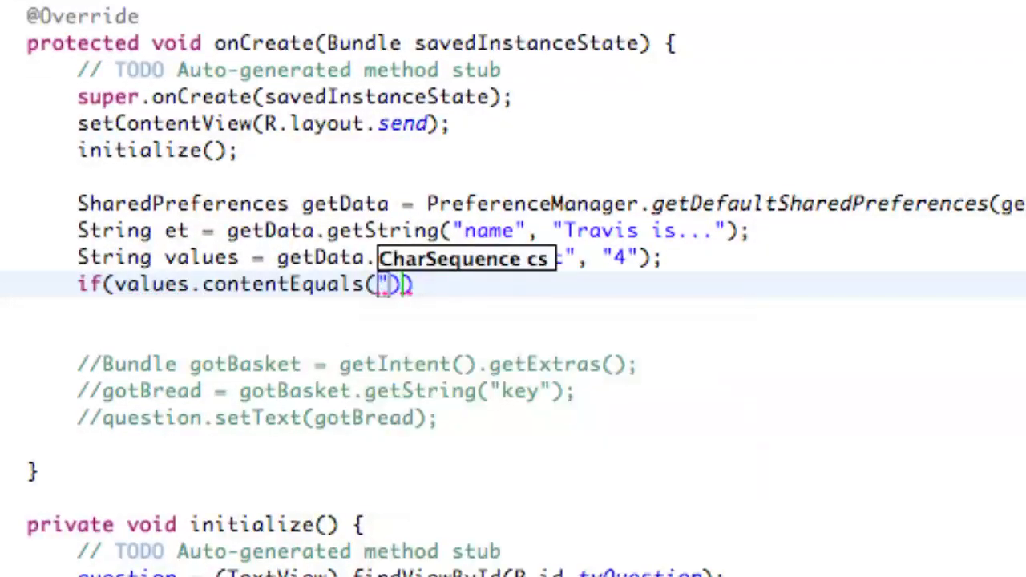
text(1)
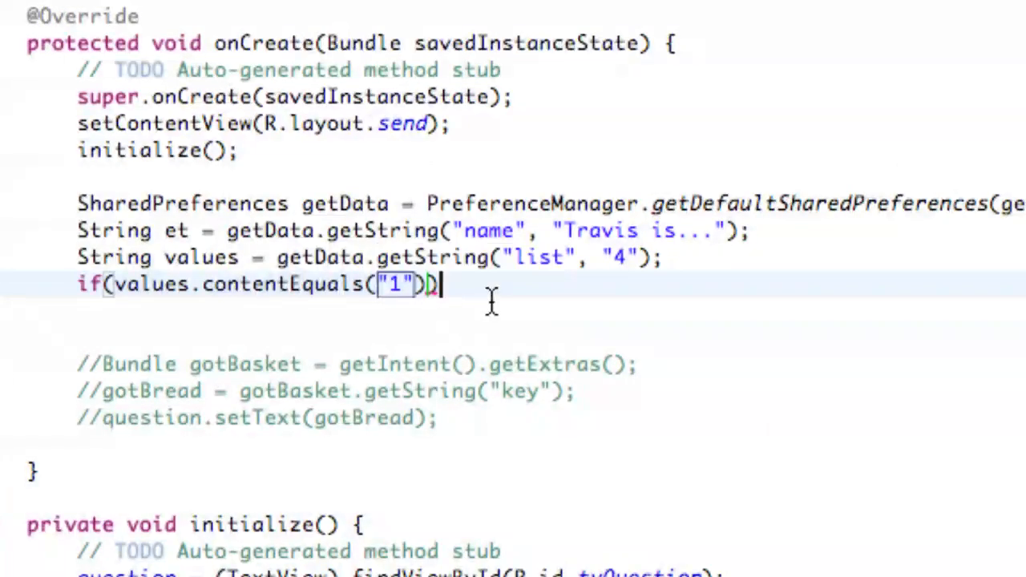
mouse_move(141, 297)
text({)
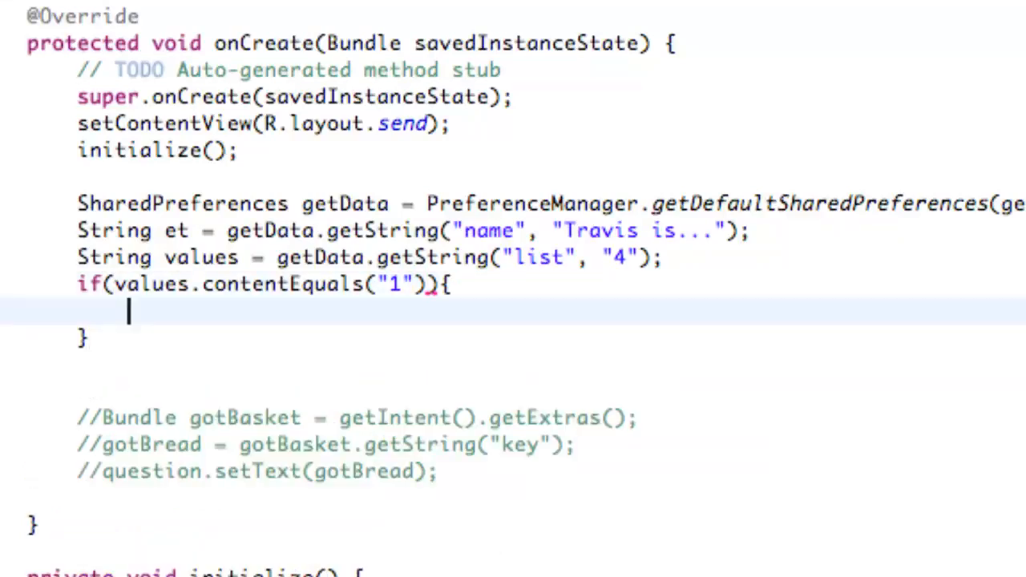
scroll(up, 3)
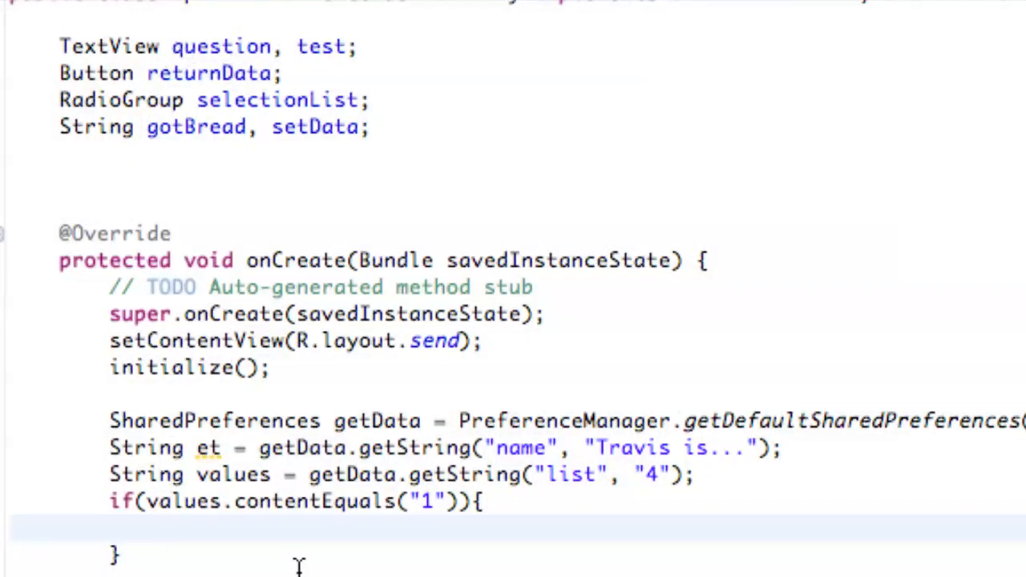
- Call question.setText(et) inside the if block
click(161, 529)
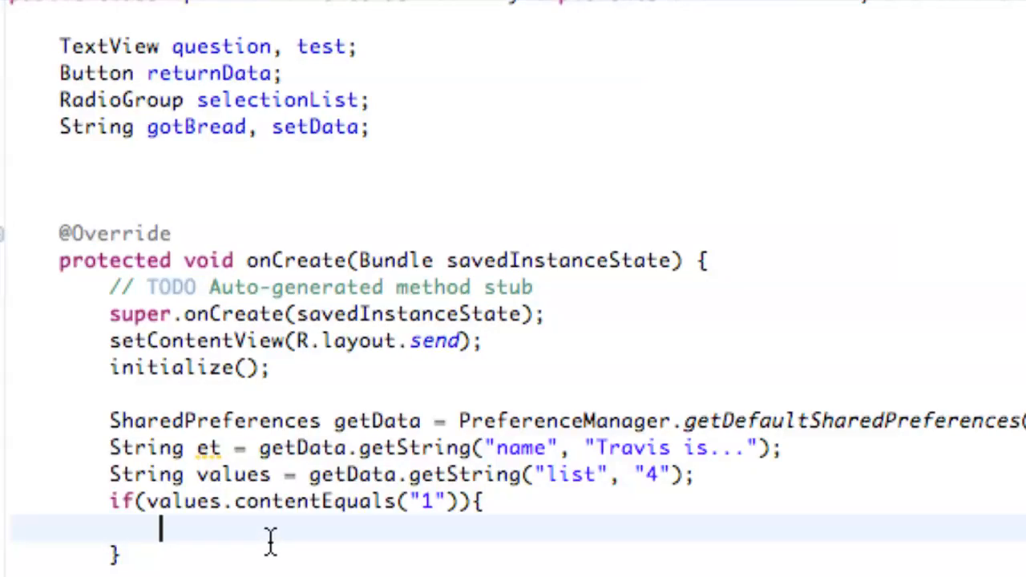
text(question)
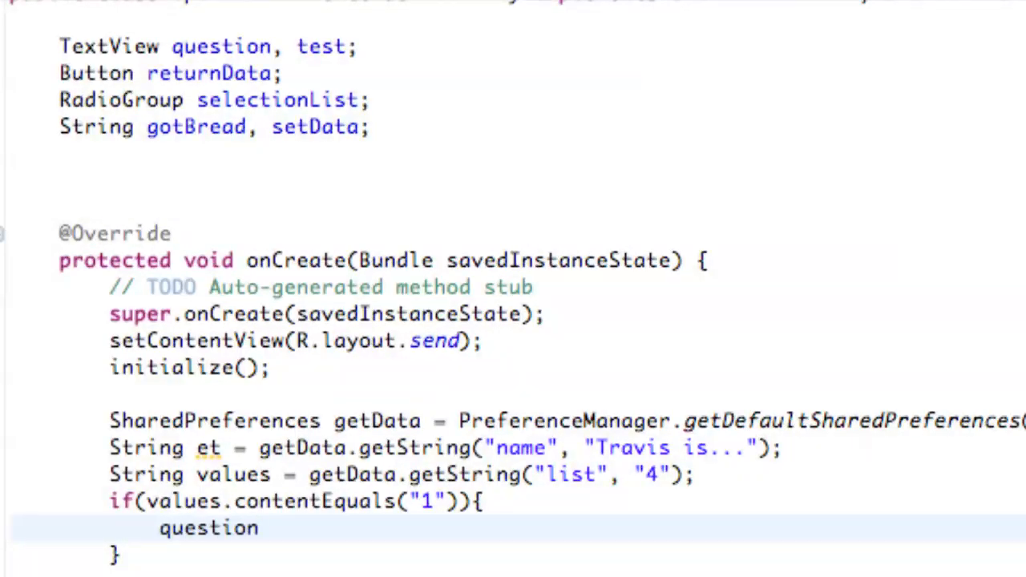
text(.setText(et);)
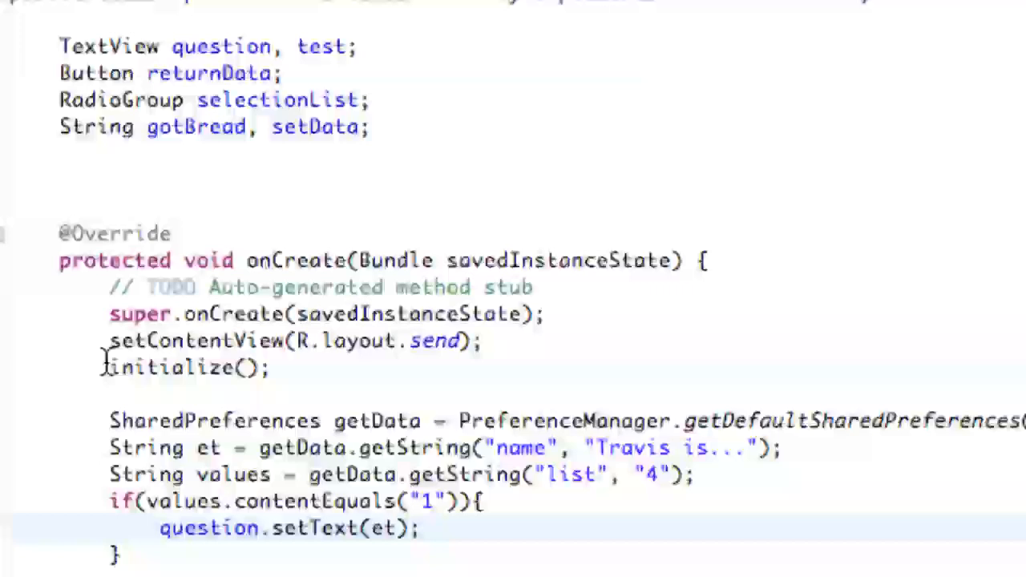
click(420, 529)
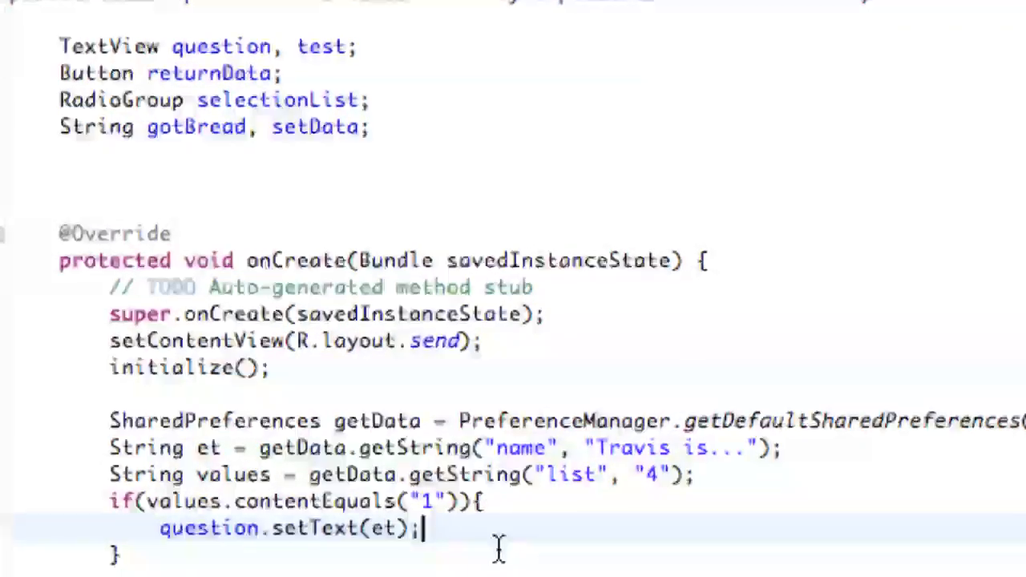
mouse_move(168, 296)
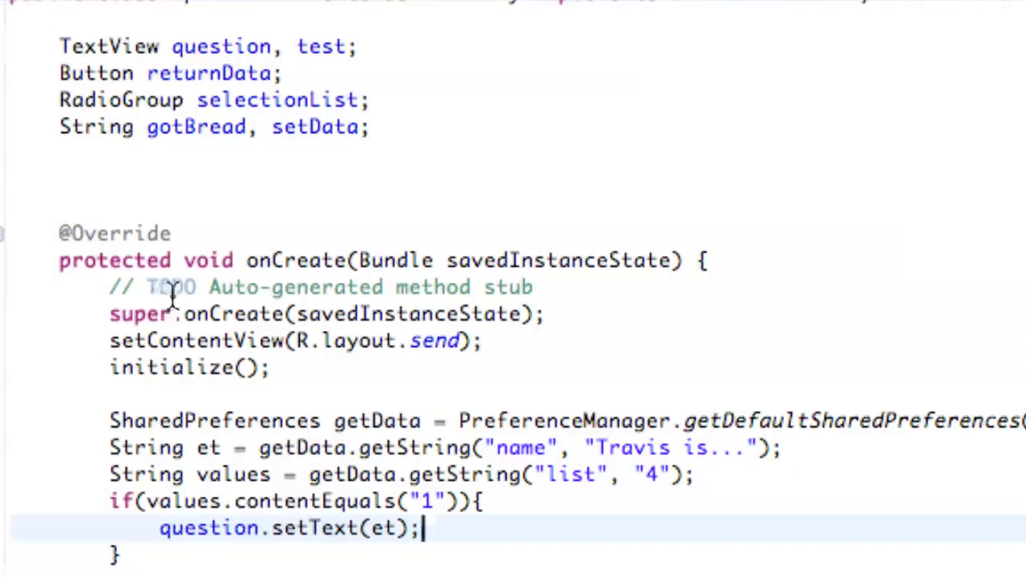
mouse_move(436, 420)
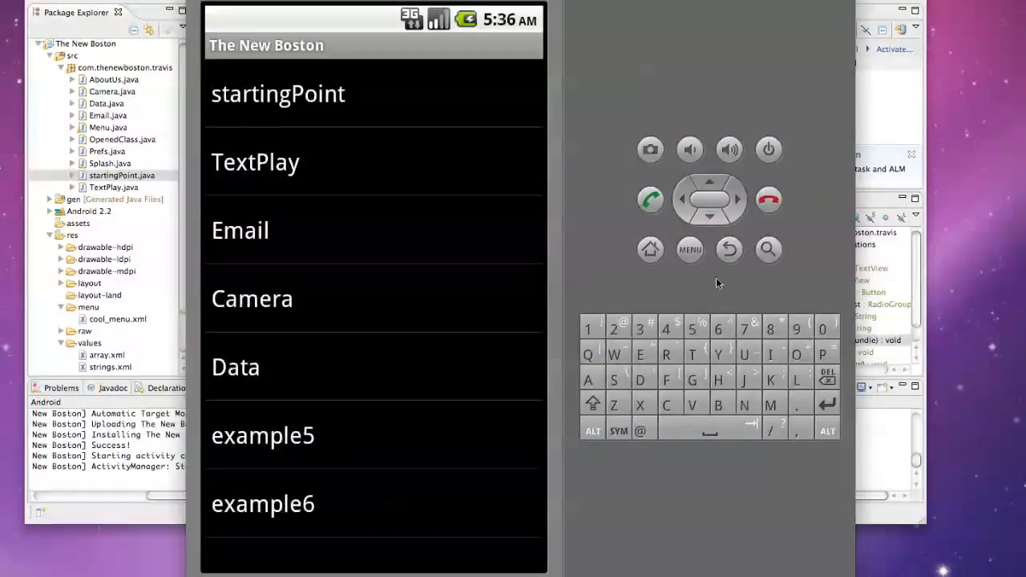
- Open the app's Preferences and save "Preferences are..." as the EditText name preference
click(689, 250)
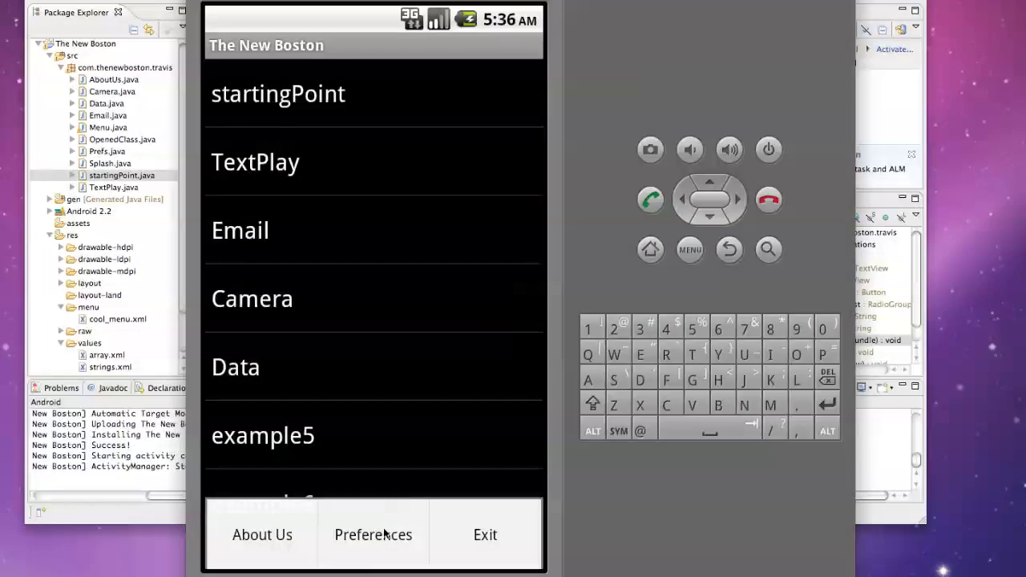
click(372, 536)
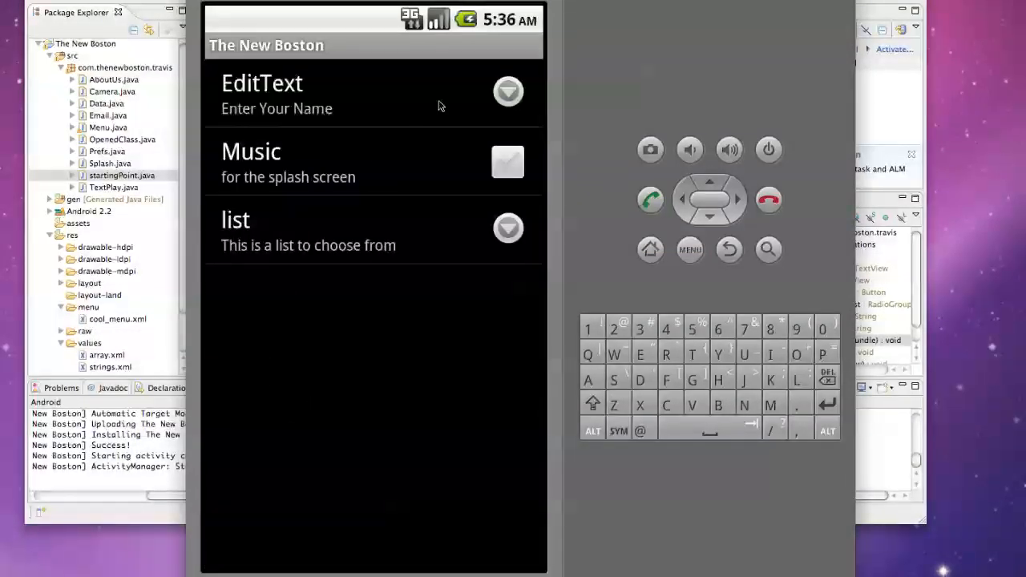
click(509, 91)
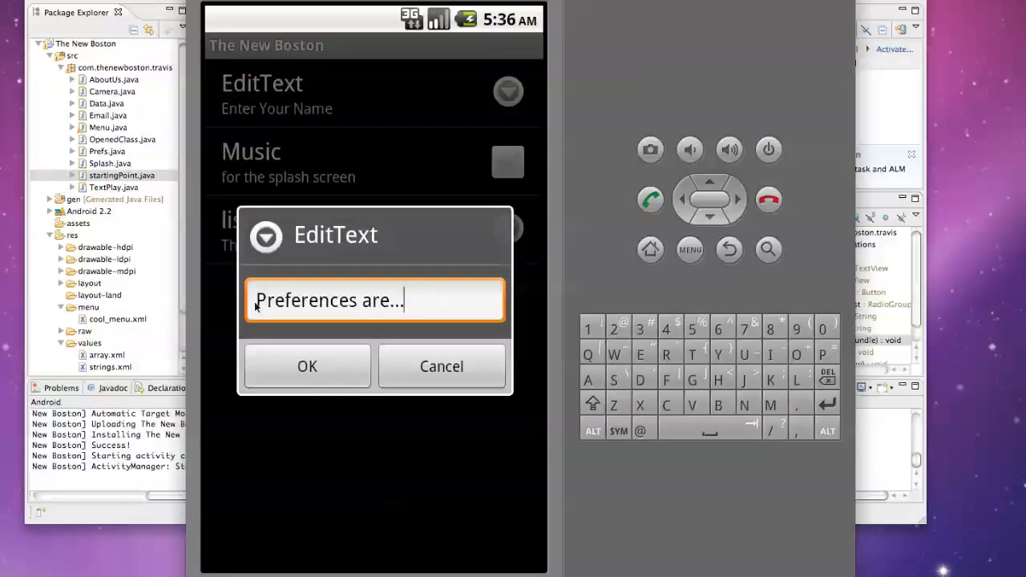
click(375, 300)
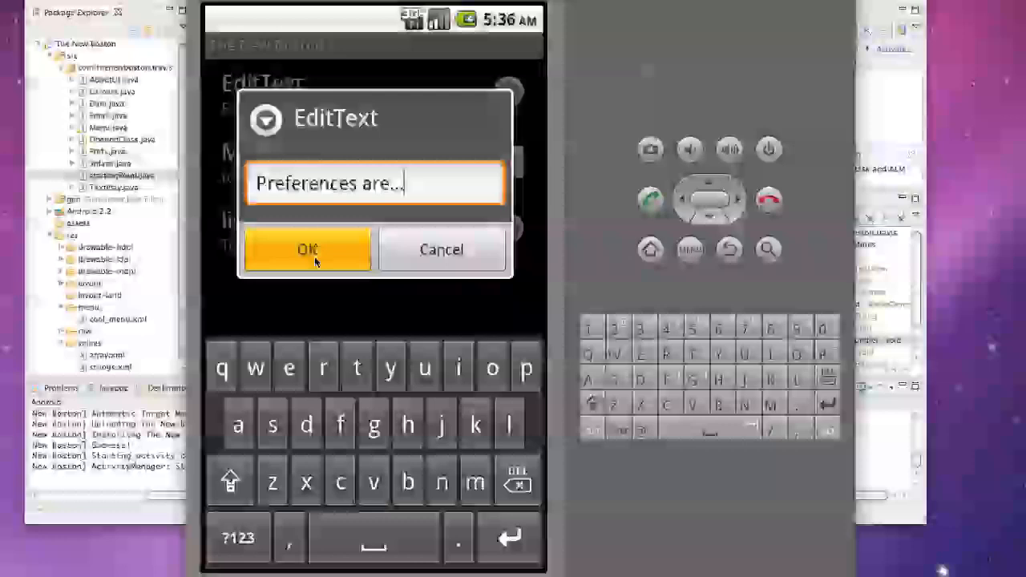
click(308, 250)
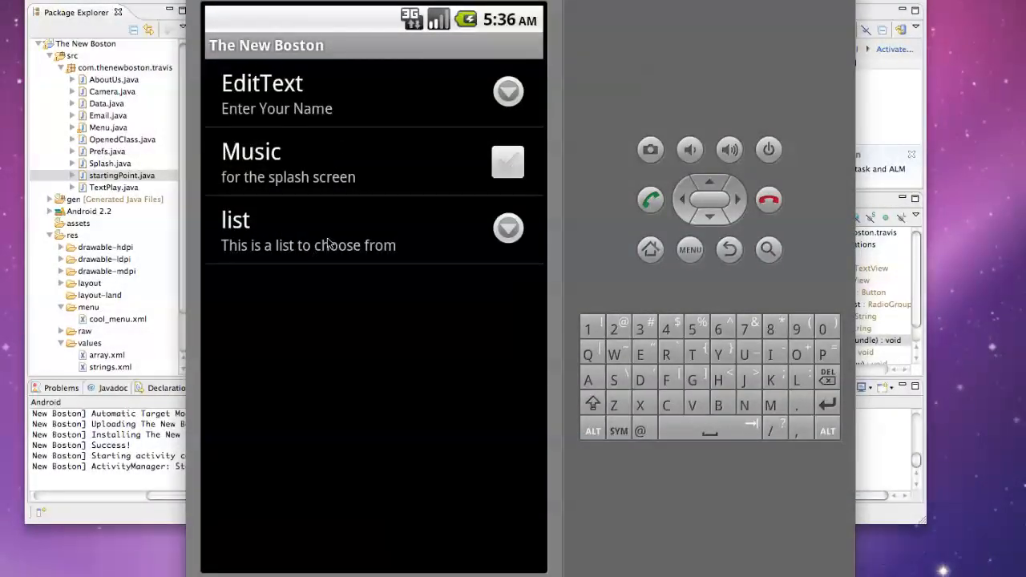
- Switch the list preference to Option 2 and confirm the choice by reopening the list
click(508, 228)
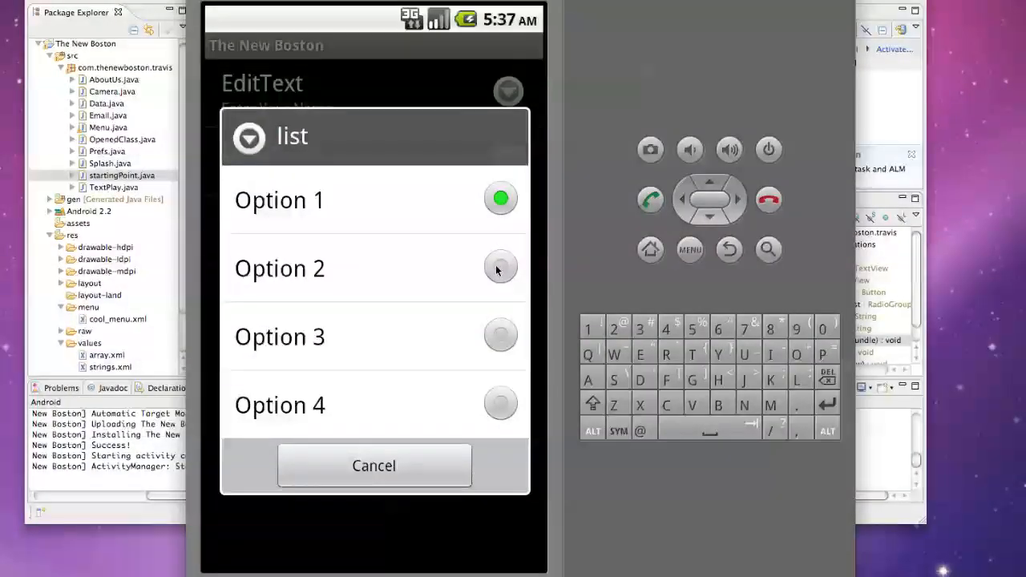
click(373, 465)
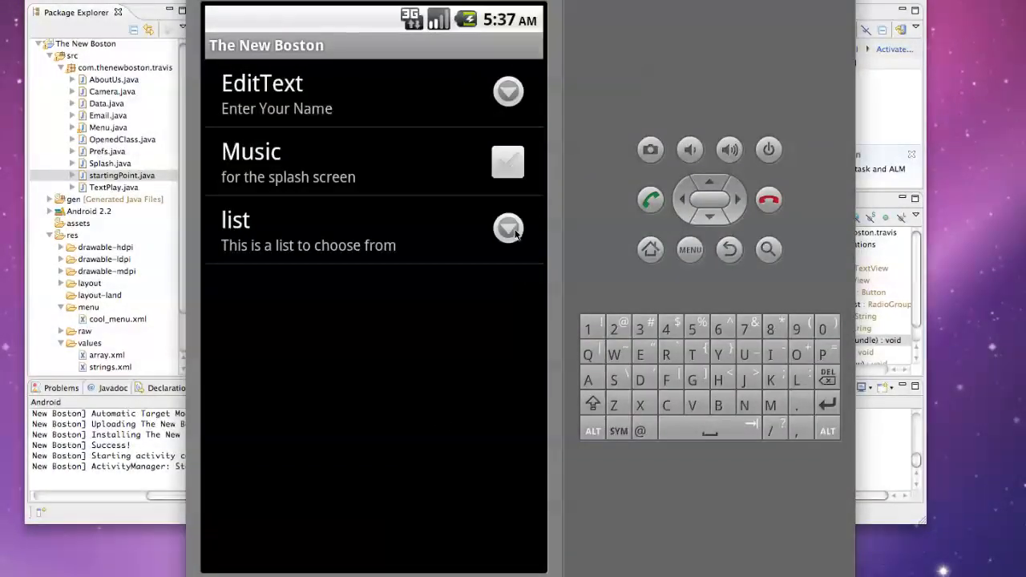
click(509, 227)
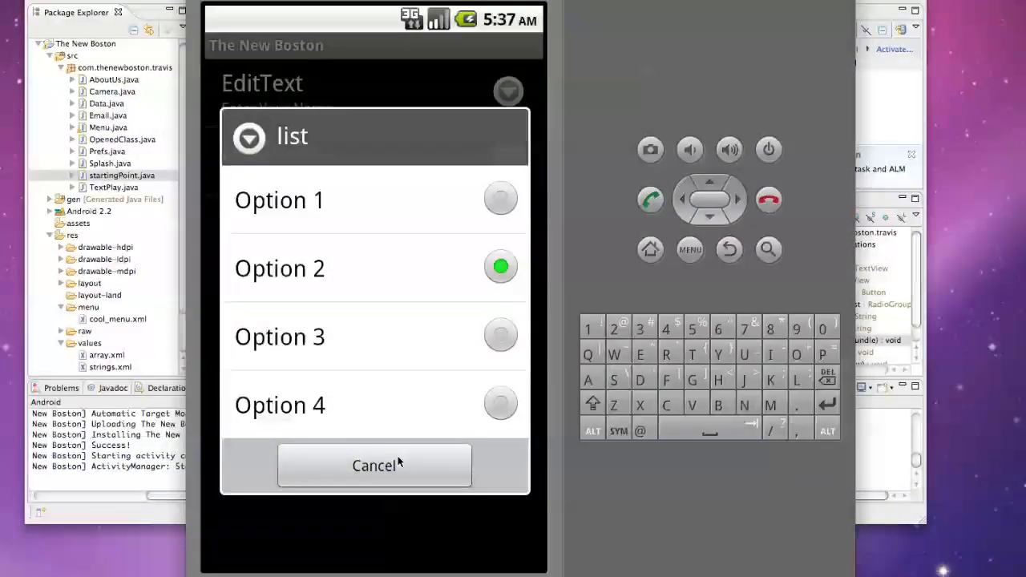
click(375, 465)
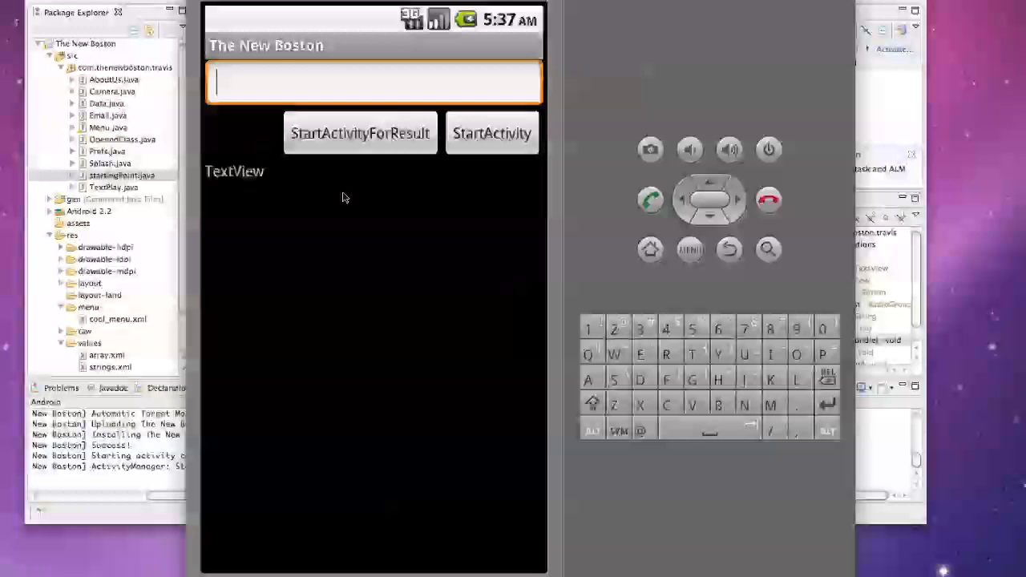
- View the question screen still showing "Travis is...", then pick a different list option
click(359, 131)
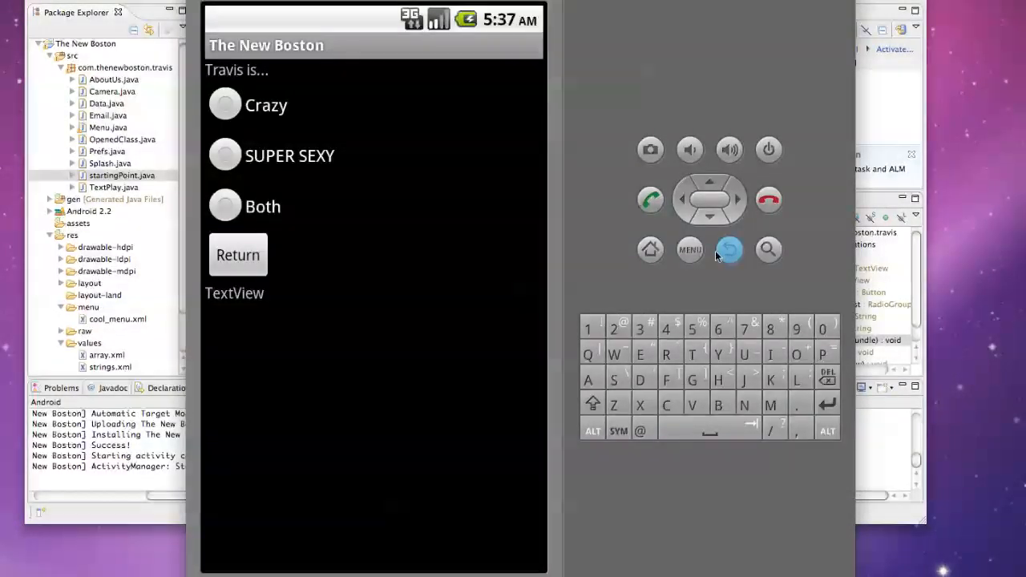
click(728, 250)
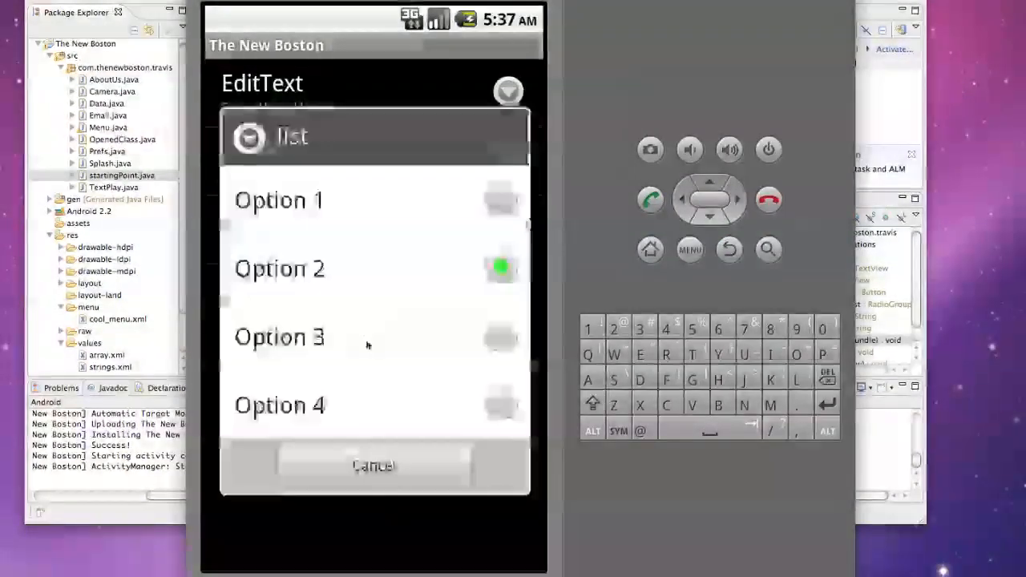
click(372, 466)
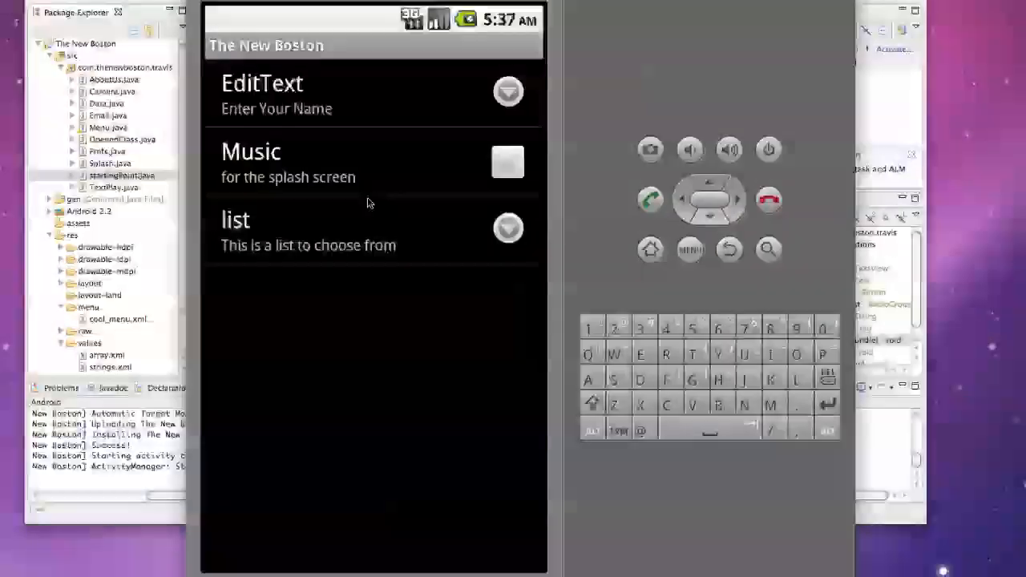
click(689, 250)
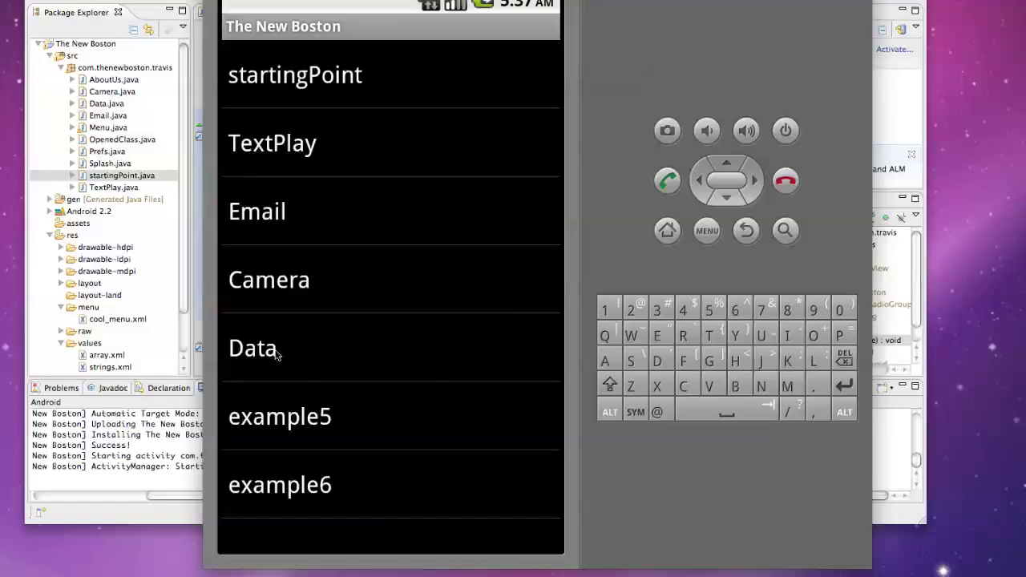
- Start the question screen via Data and confirm it reads "Preferences are...", then return to the main list
click(295, 75)
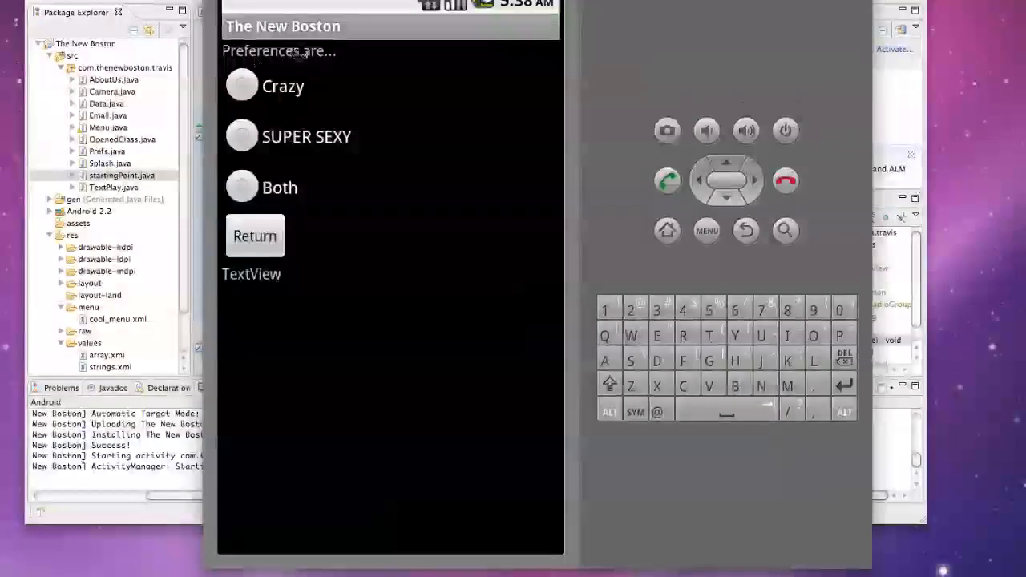
mouse_move(497, 209)
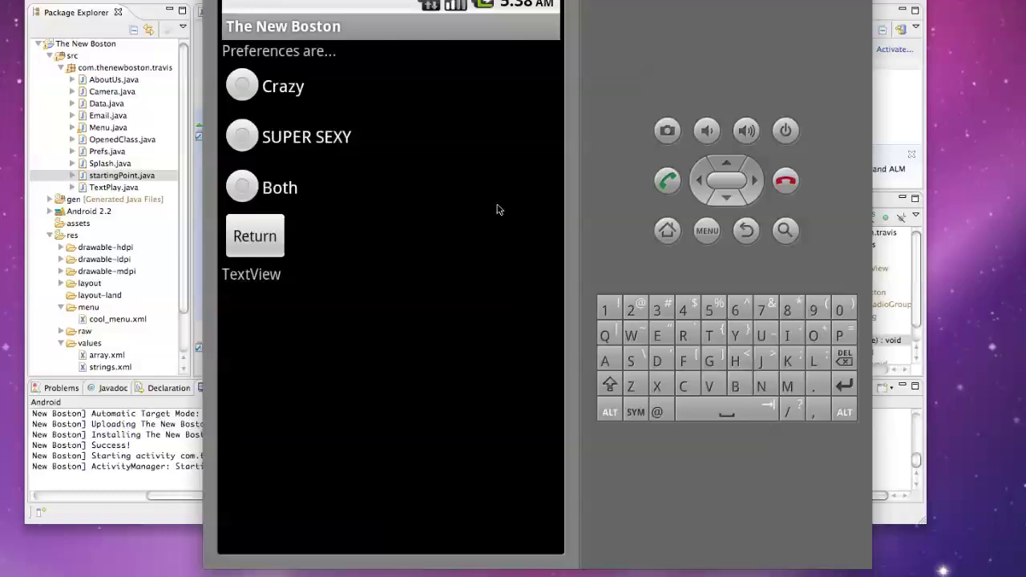
mouse_move(504, 205)
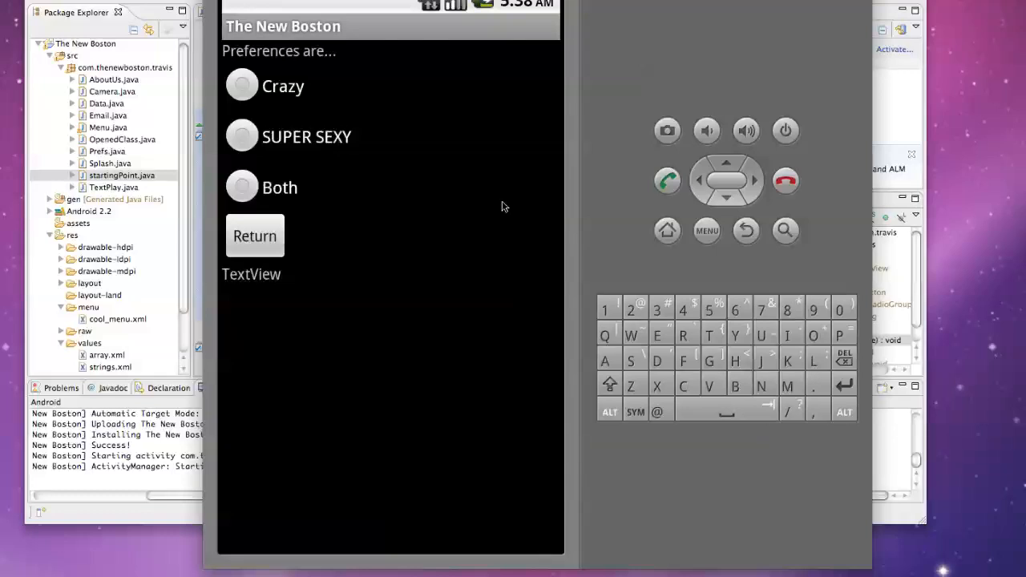
click(667, 231)
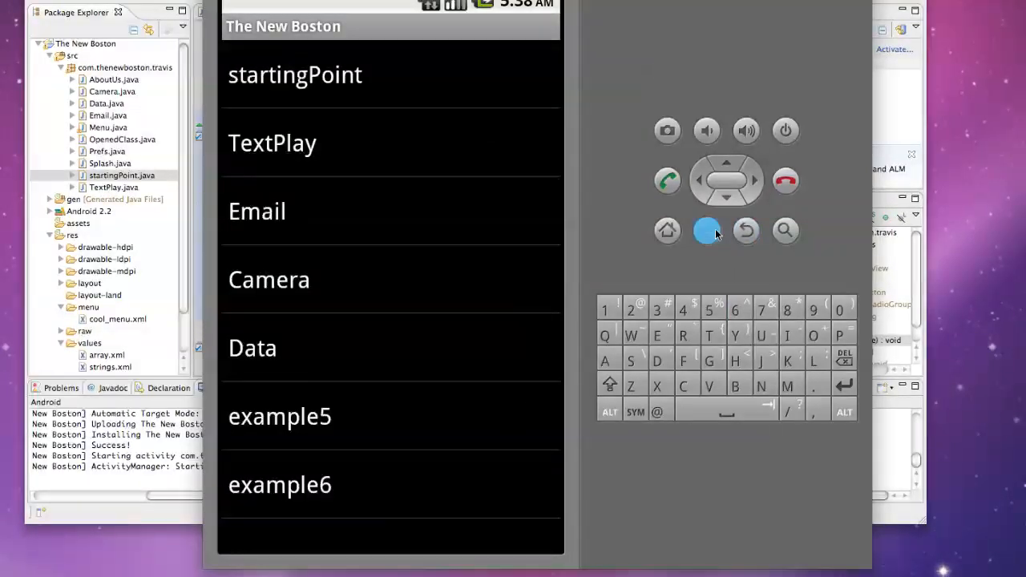
click(707, 231)
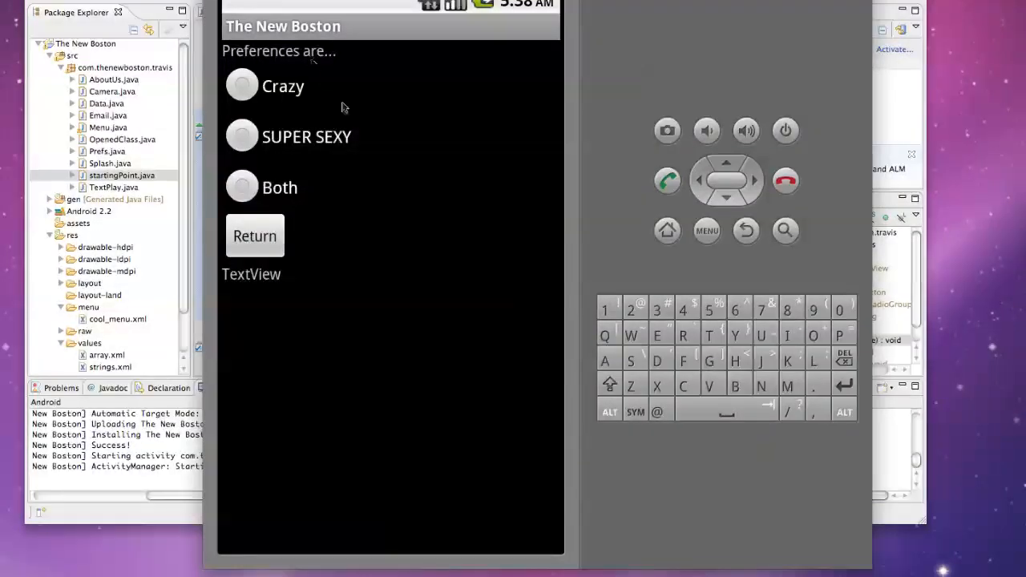
mouse_move(401, 214)
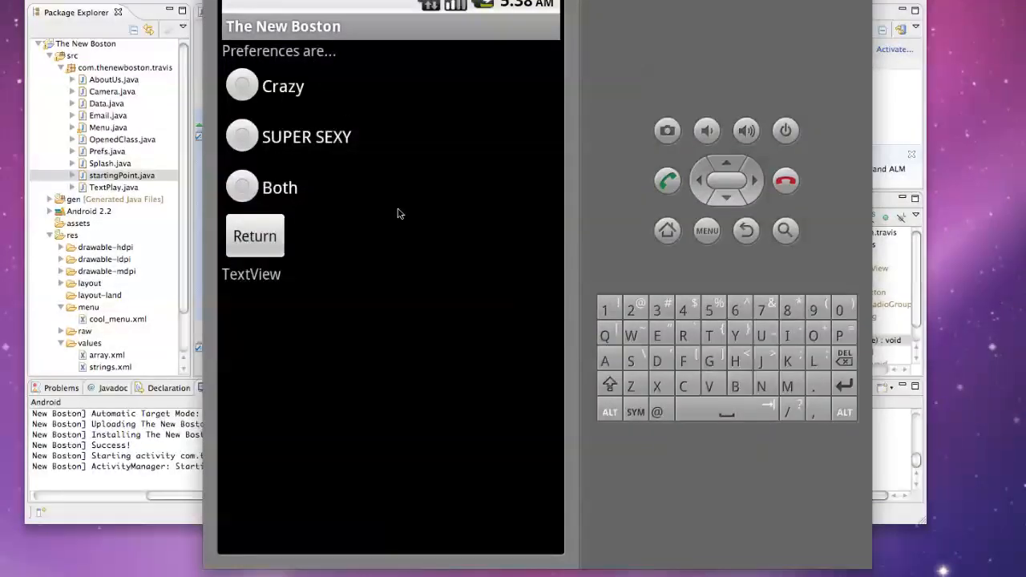